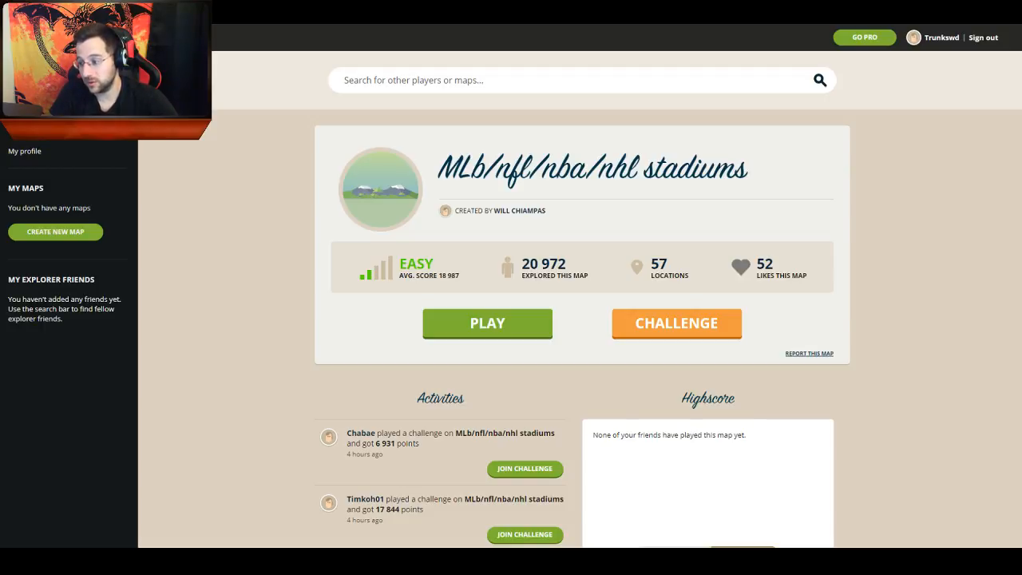
mouse_move(903, 211)
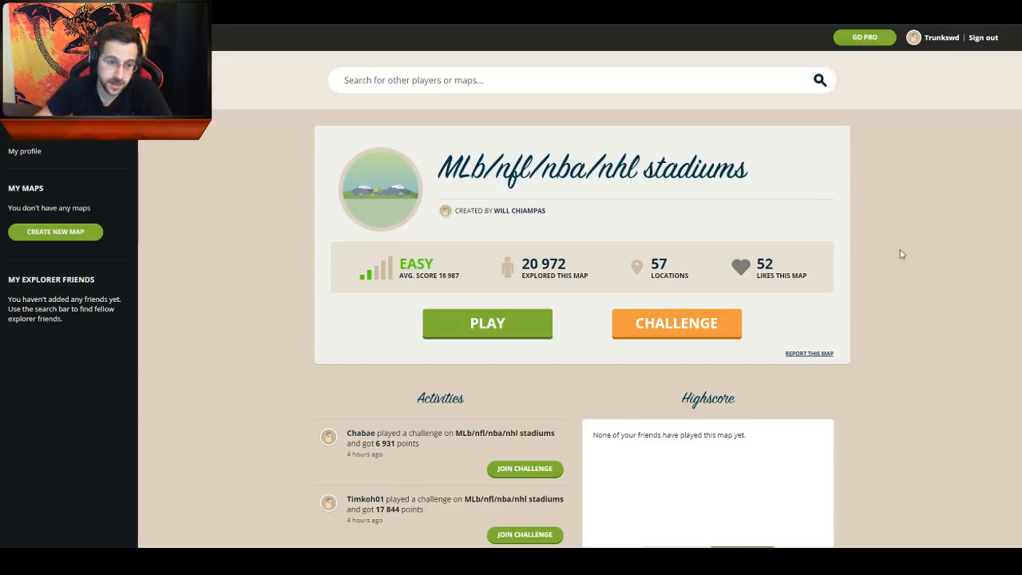
Start a stadiums-map game, look around the stadium and guess near Phoenix for 4816 points.
double_click(559, 167)
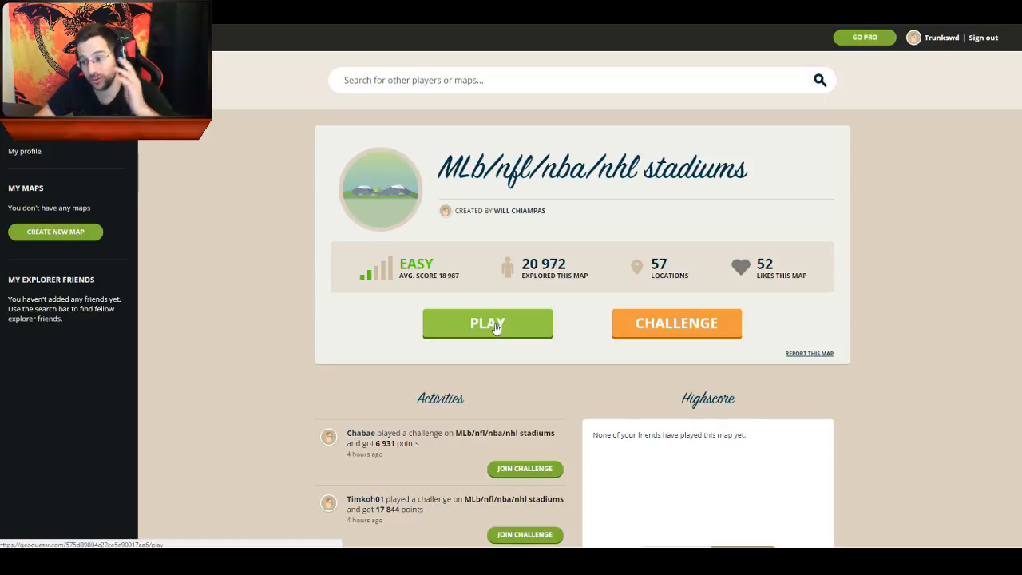
left_click(486, 323)
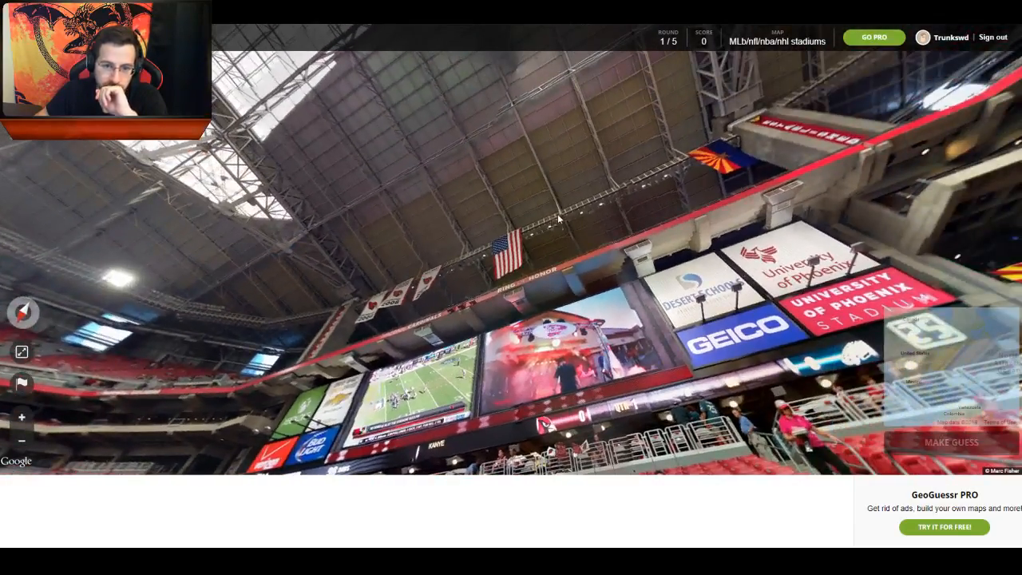
left_click_drag(559, 215, 559, 336)
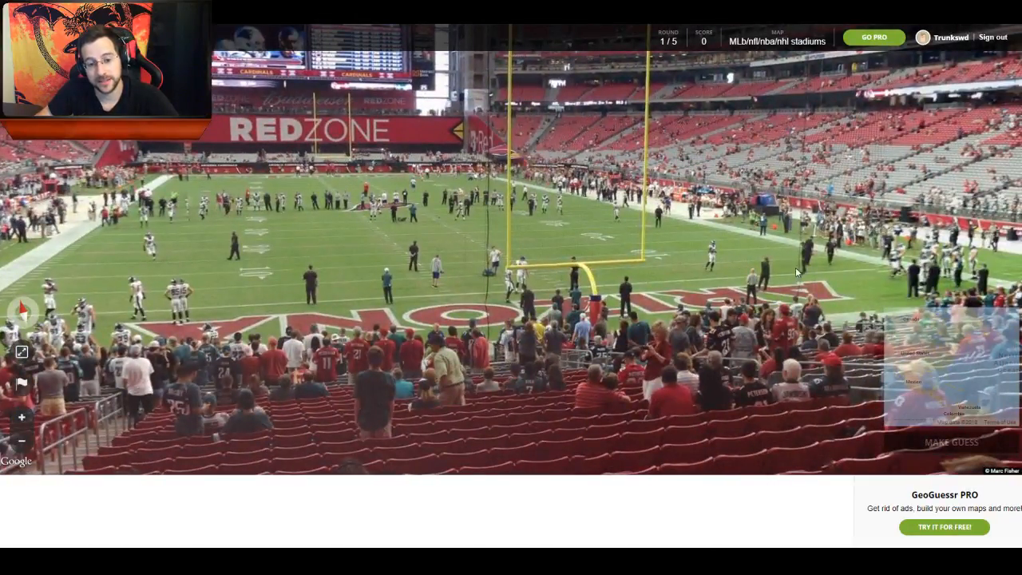
mouse_move(268, 330)
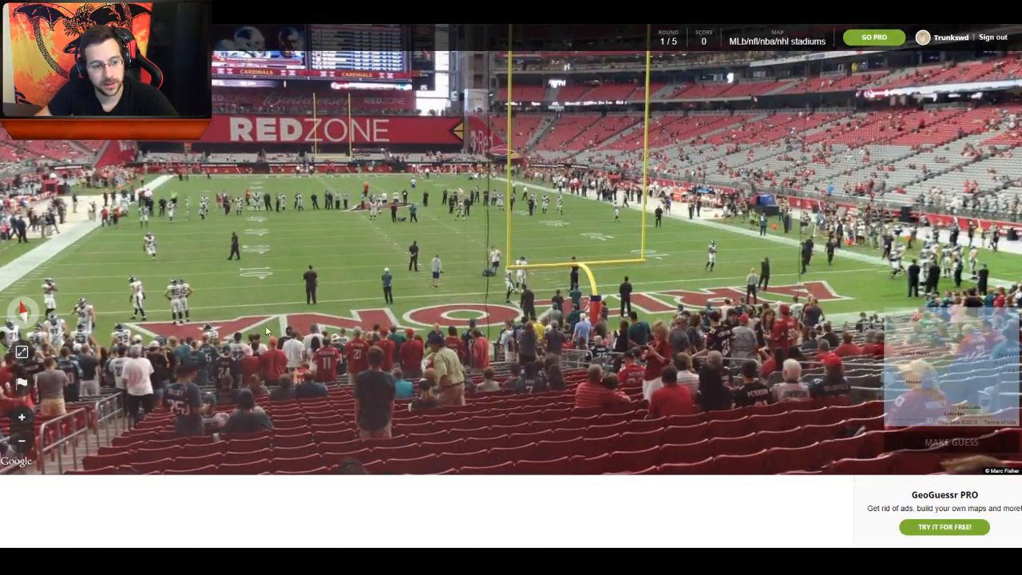
mouse_move(934, 360)
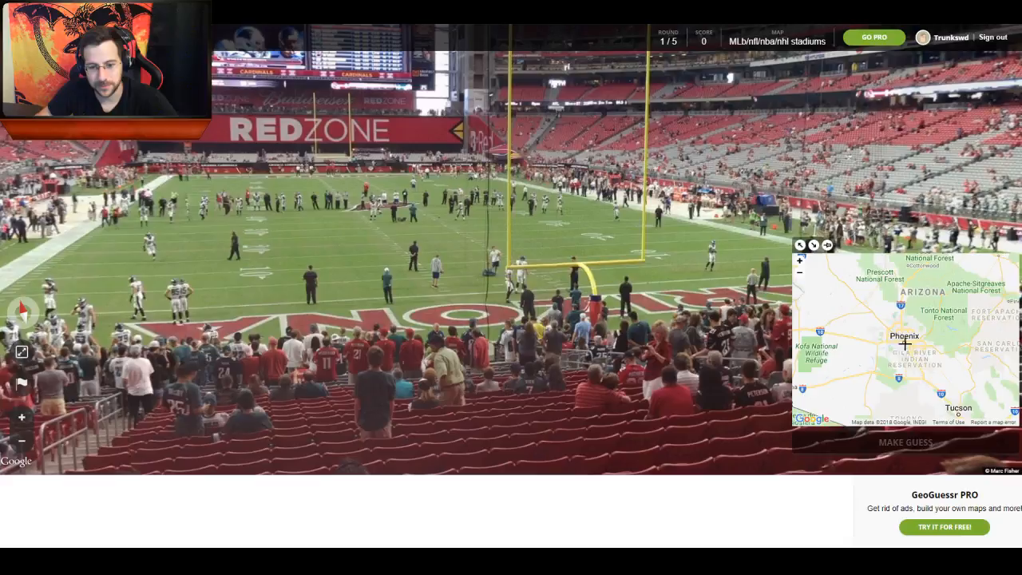
left_click(905, 441)
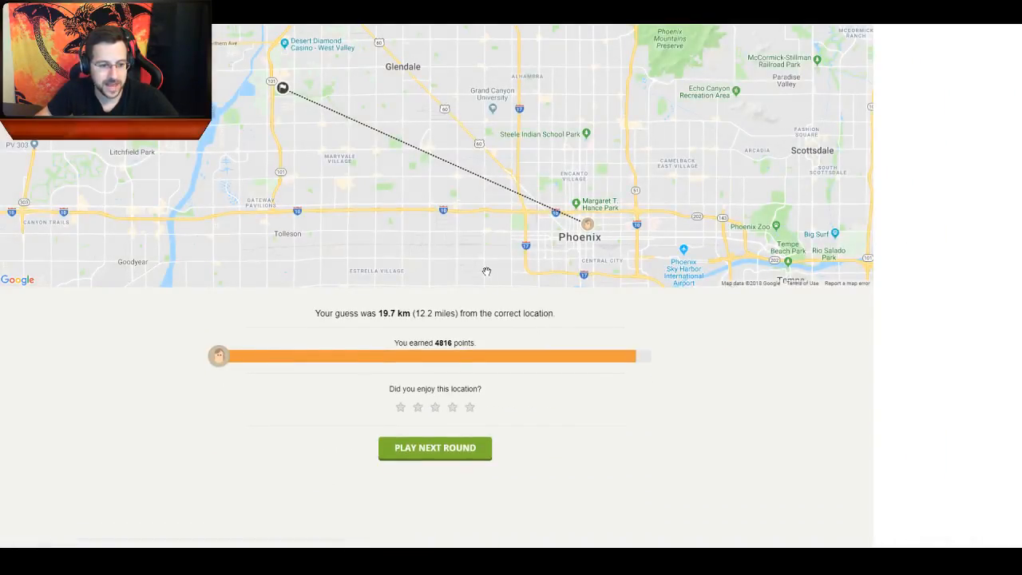
left_click(434, 447)
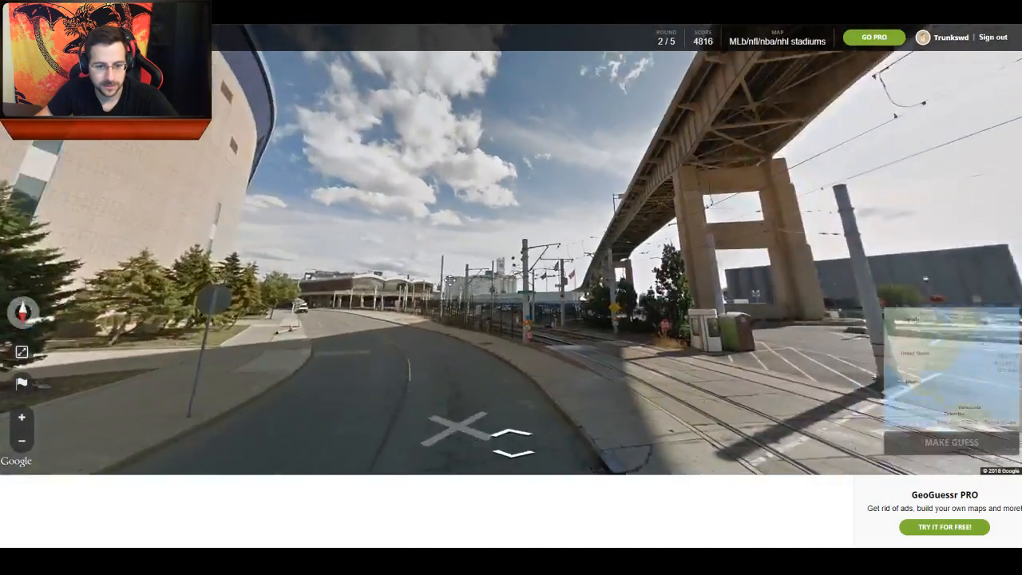
Walk the cobblestone streets toward the Buffalo Sabres Alumni Plaza mural.
left_click(511, 438)
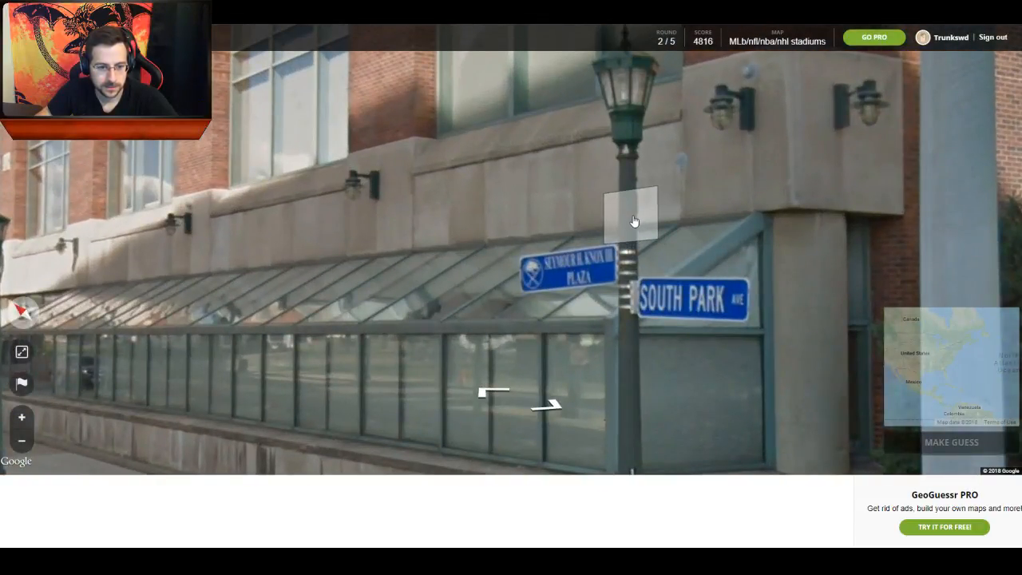
left_click(630, 221)
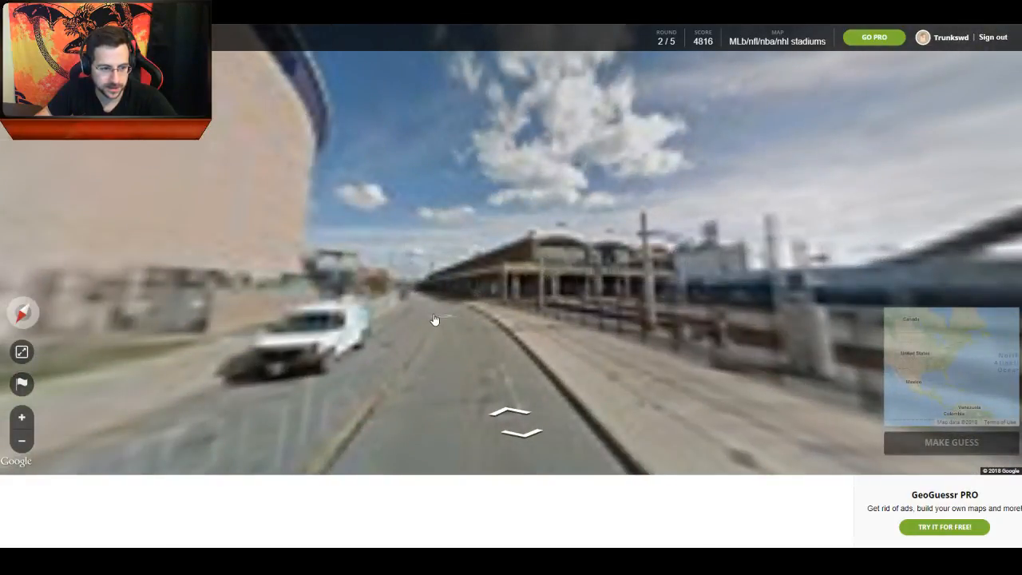
left_click(434, 320)
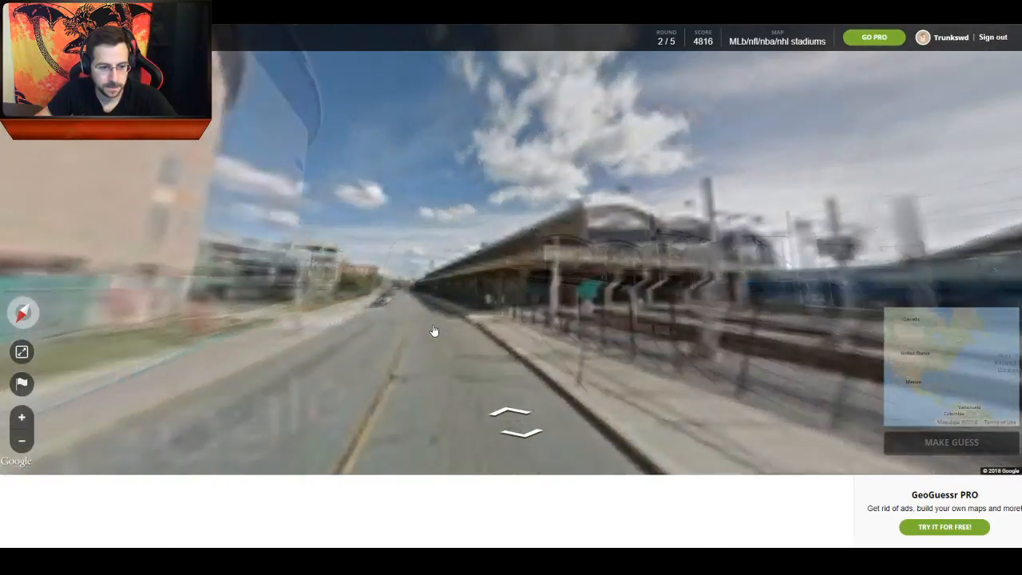
left_click(435, 330)
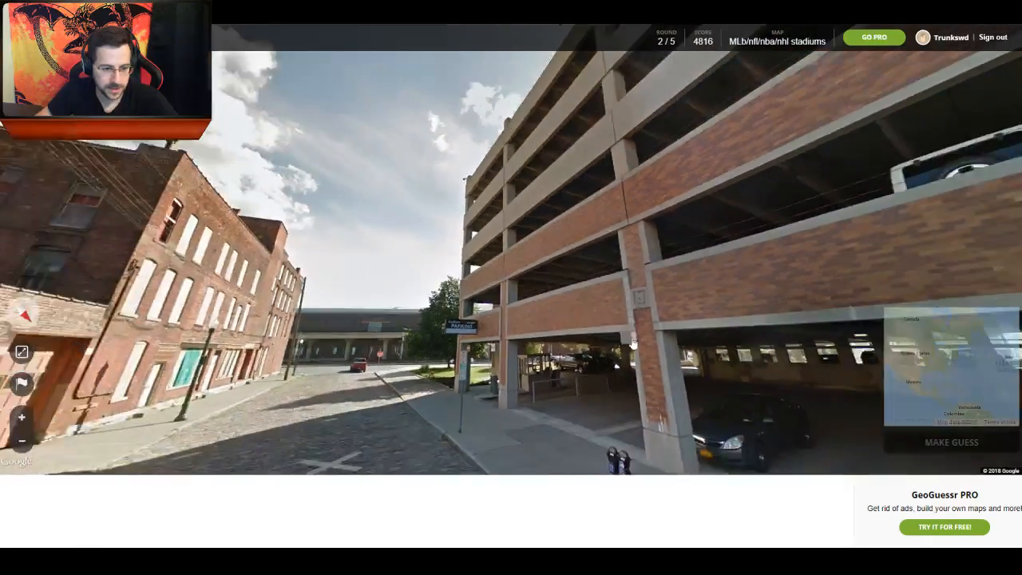
left_click(599, 319)
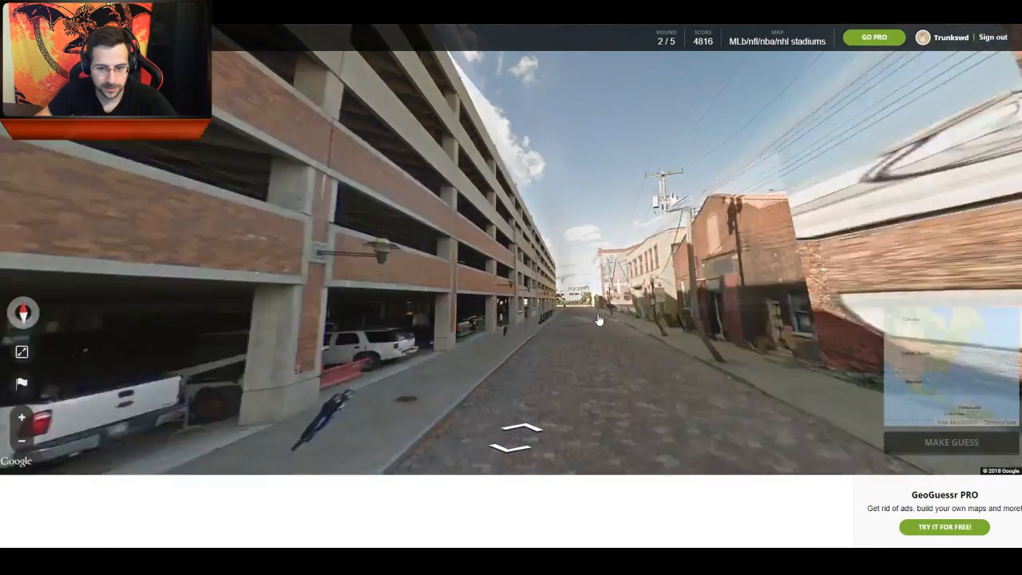
left_click(517, 434)
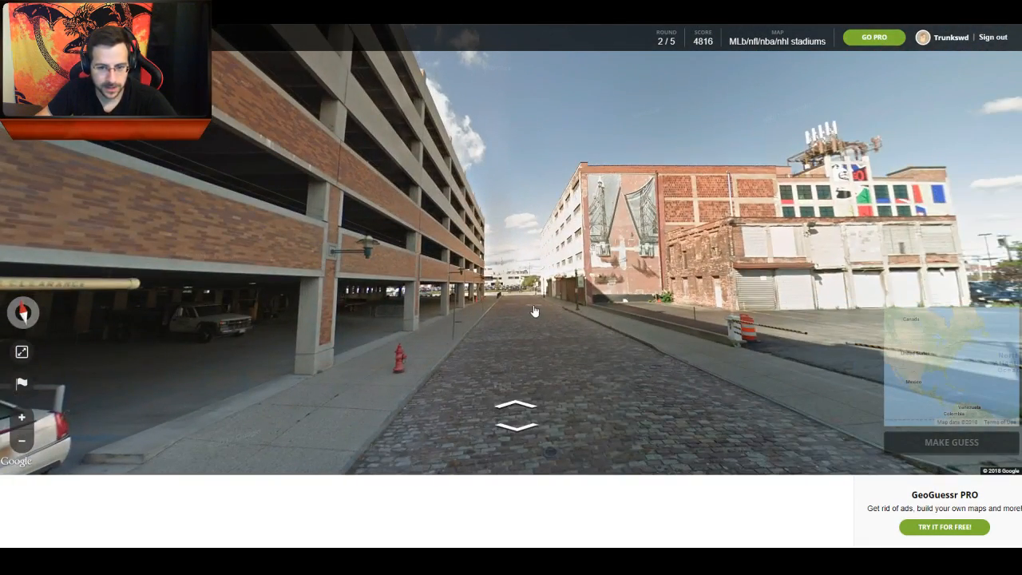
left_click(515, 412)
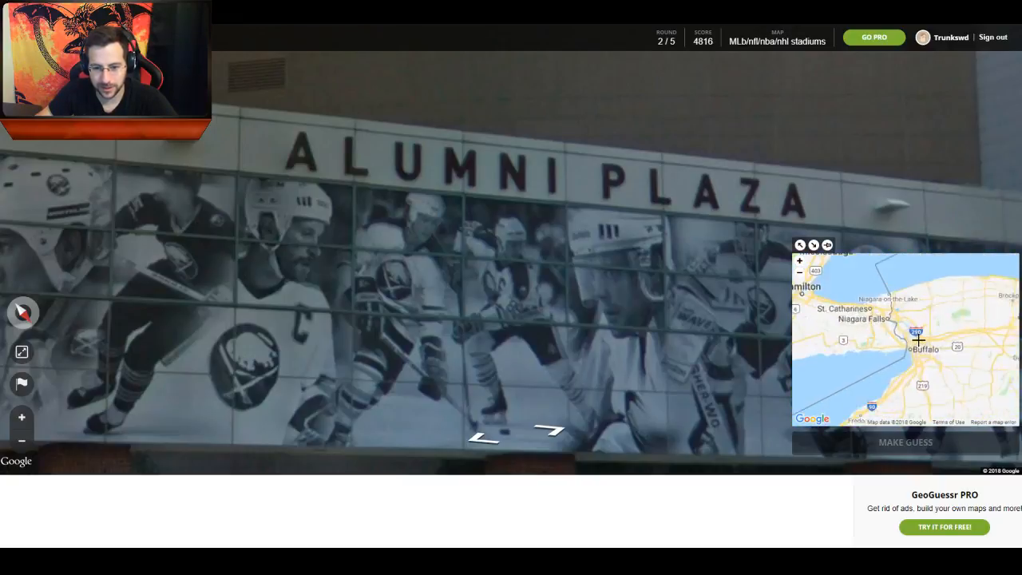
Explore the arena plaza and box office entrance, then head back down the street.
left_click(798, 261)
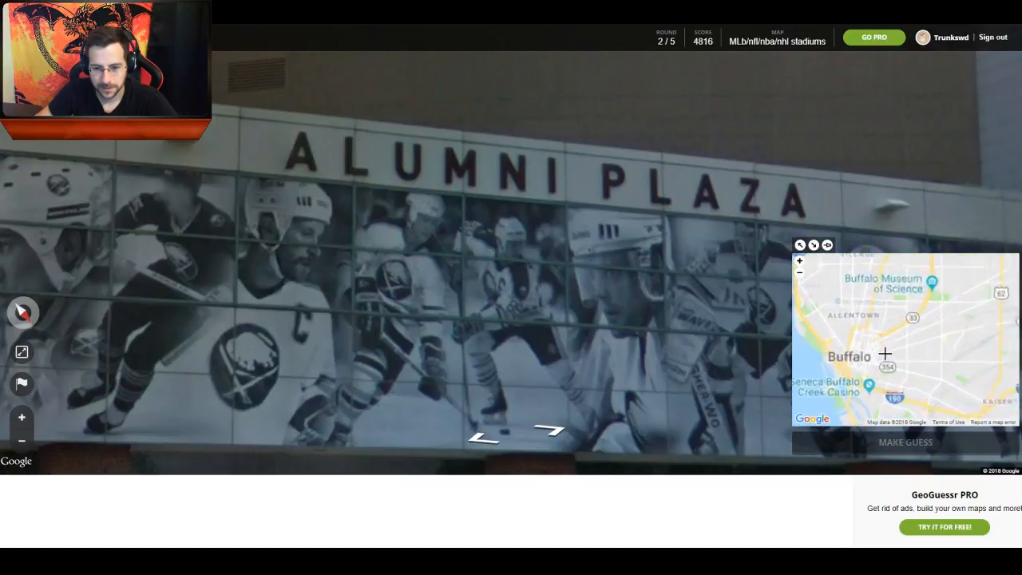
left_click(798, 272)
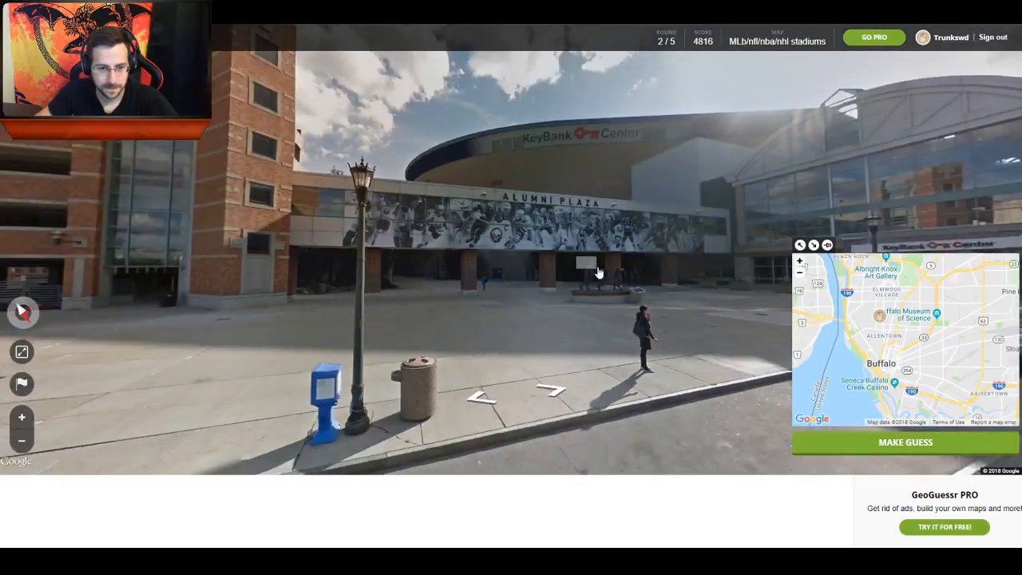
left_click(518, 391)
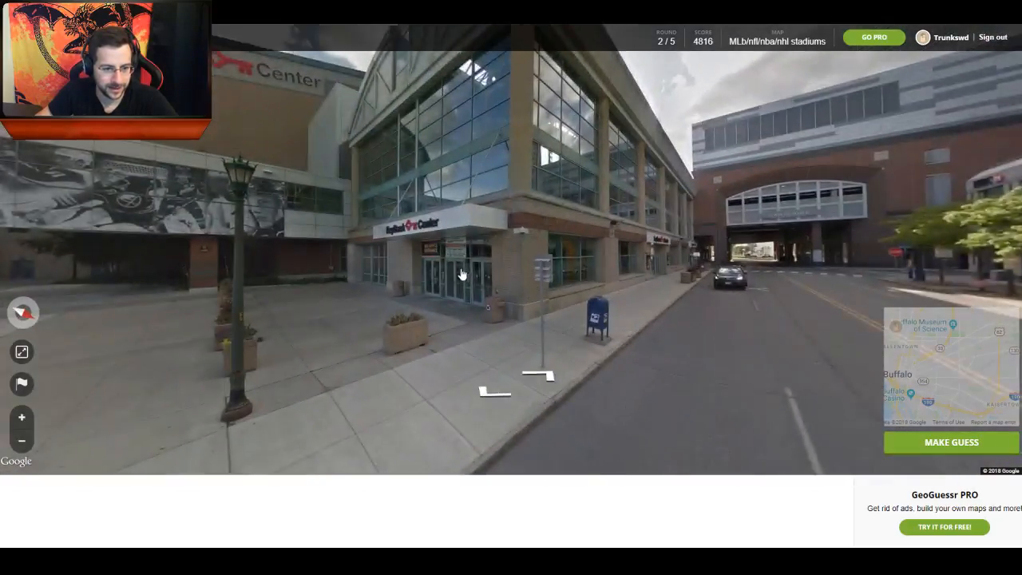
left_click(462, 275)
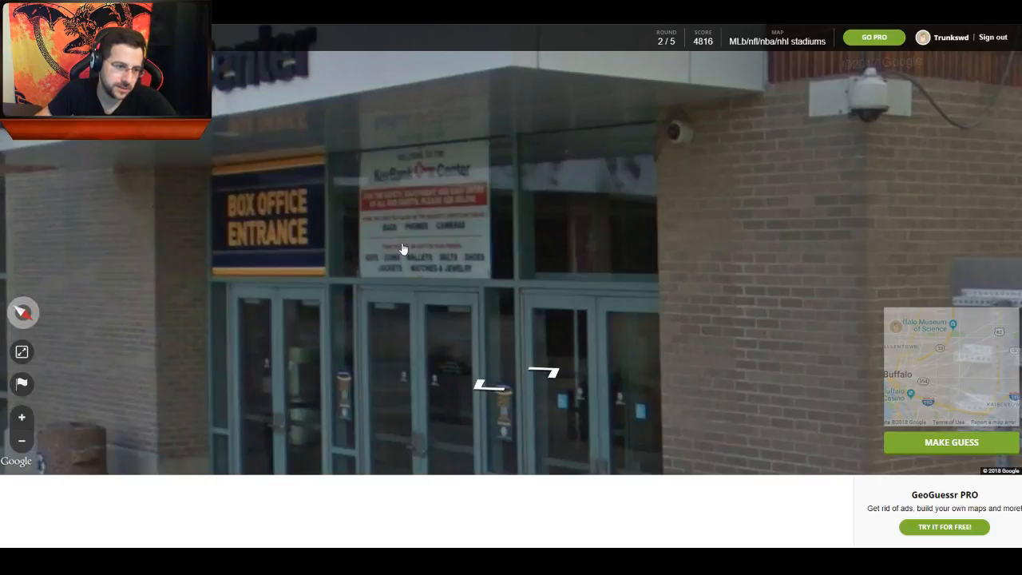
left_click(511, 380)
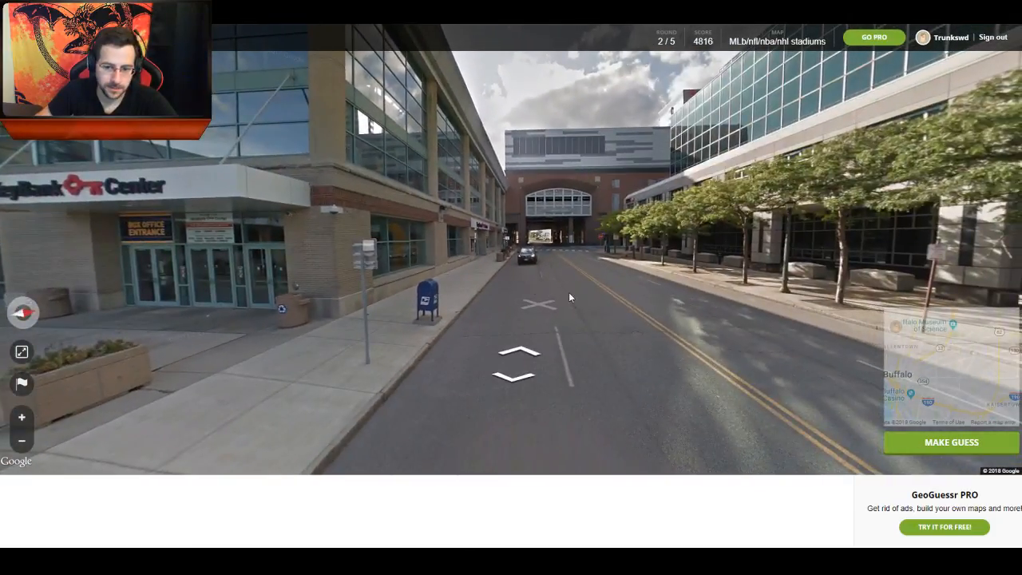
left_click(517, 354)
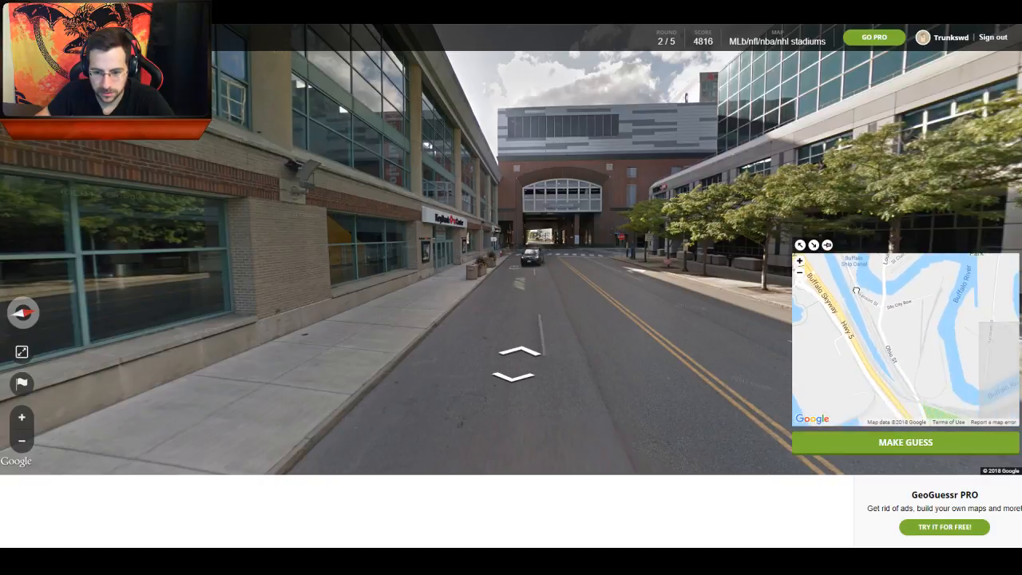
Guess downtown Buffalo, 3.7 km off for round 2, and continue to round 3.
left_click(799, 271)
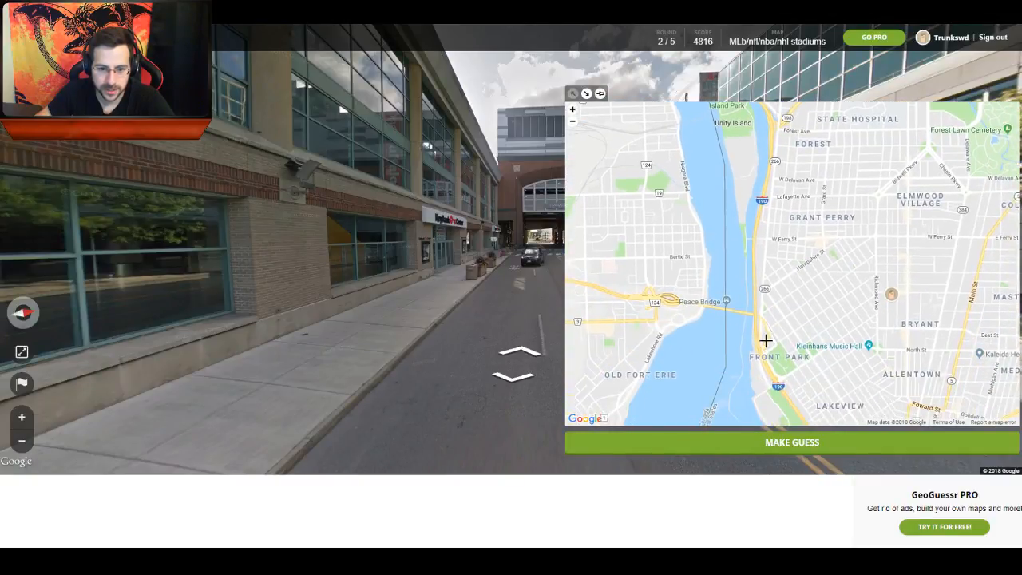
mouse_move(728, 304)
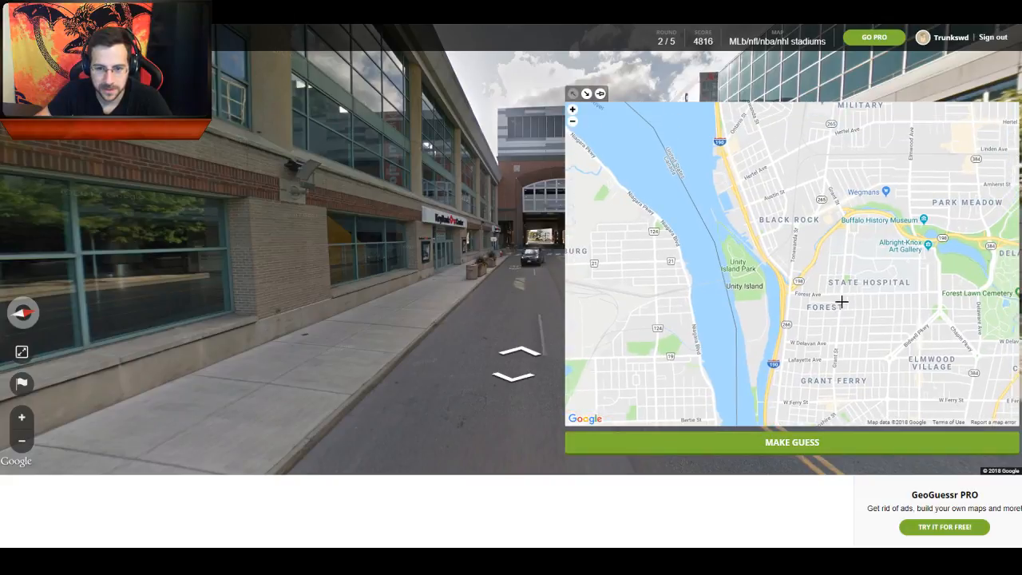
left_click(571, 122)
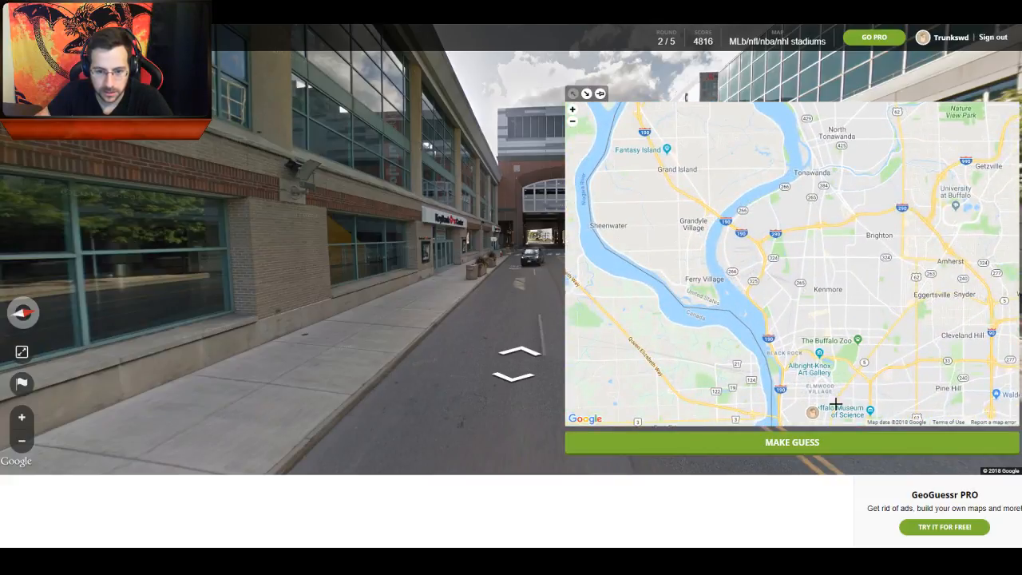
left_click(791, 441)
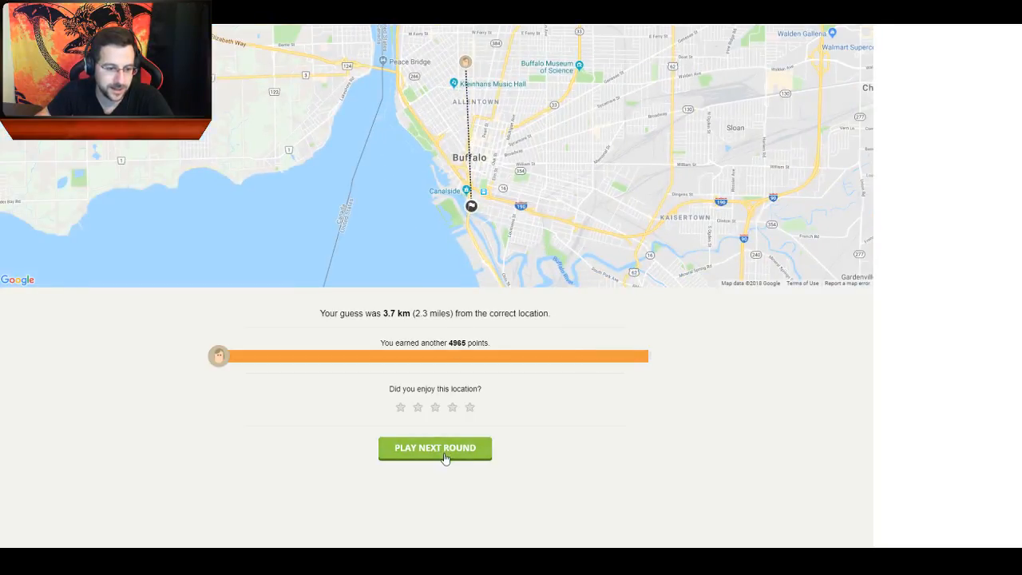
left_click(434, 447)
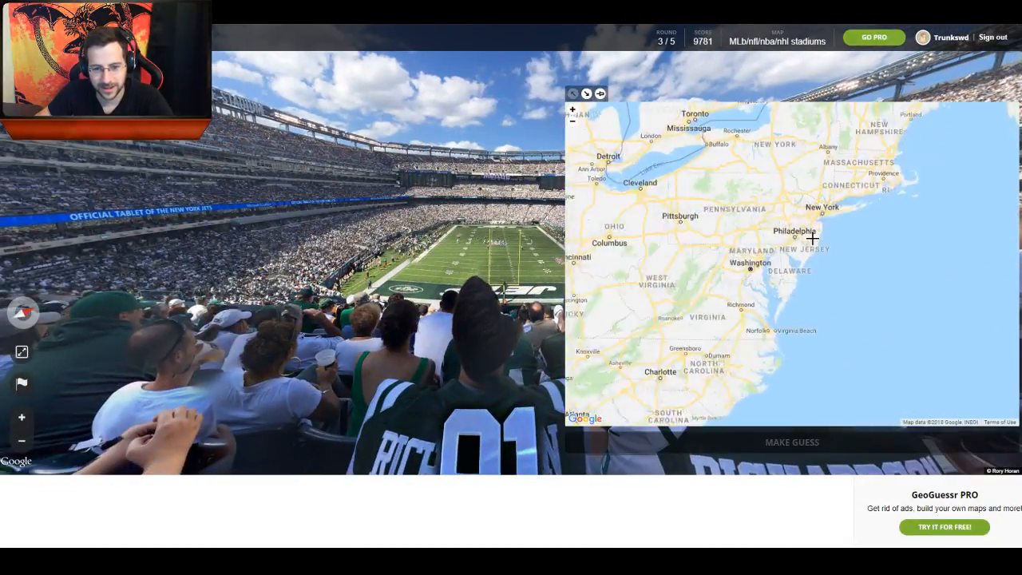
Pin round 3 inside MetLife Stadium, 8 m off for 5000 points, and continue to round 4.
scroll("up", 3)
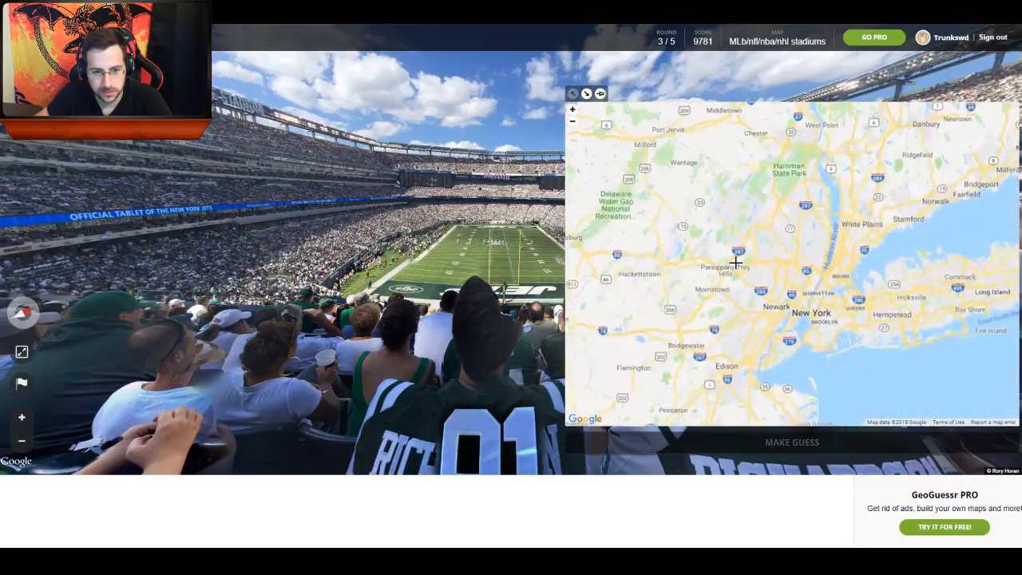
scroll("up", 3)
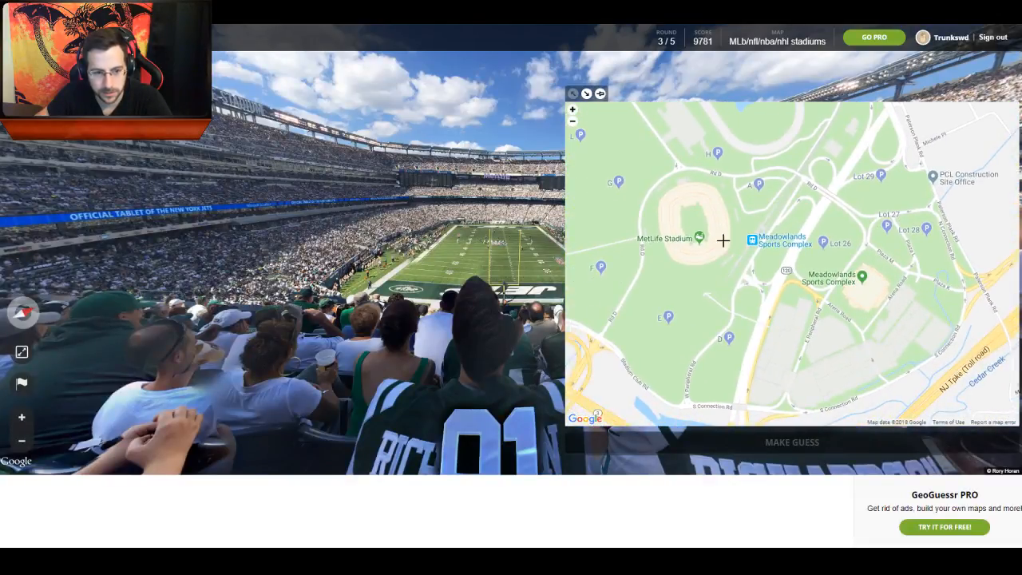
left_click(572, 109)
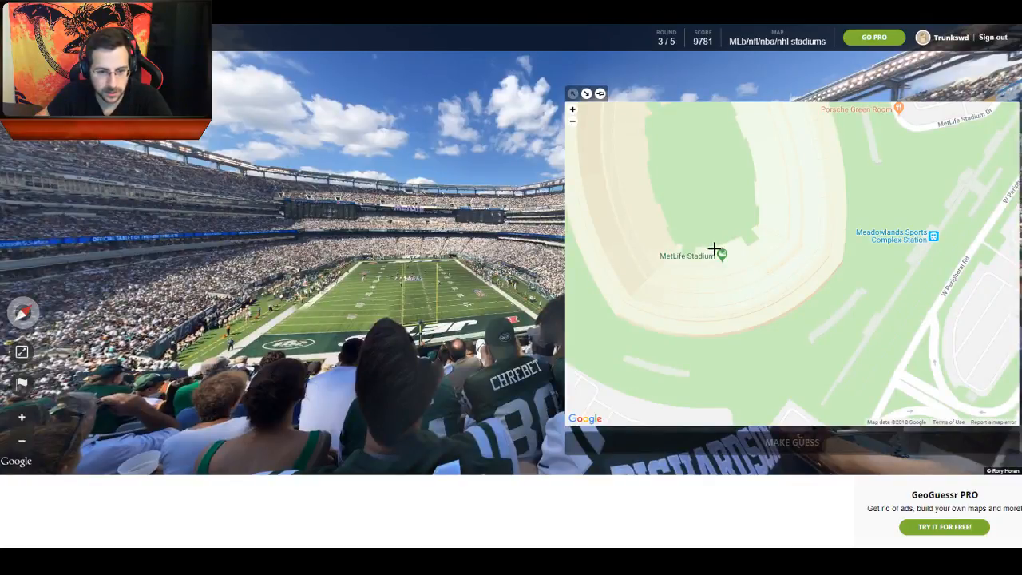
left_click(789, 441)
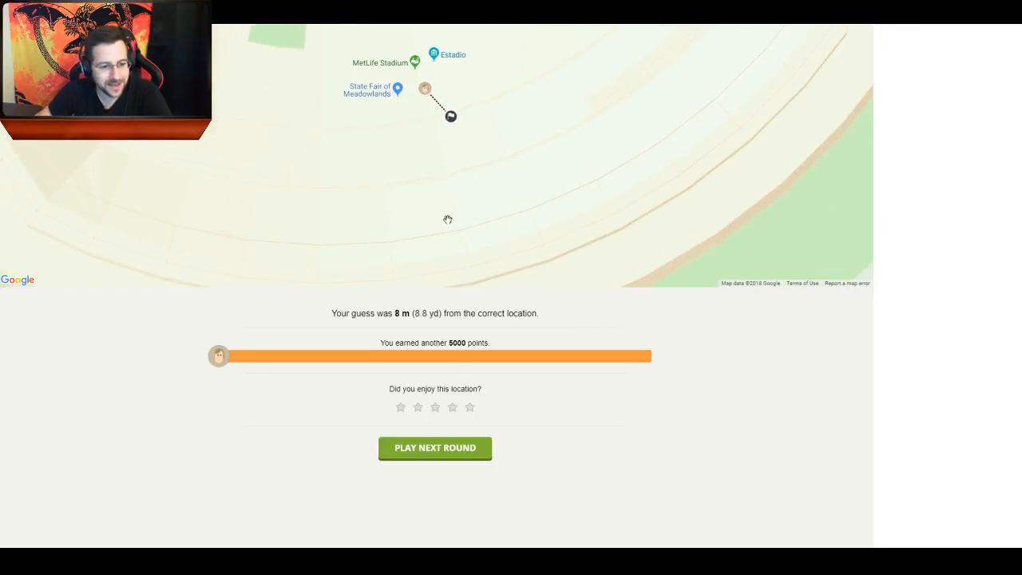
left_click(434, 447)
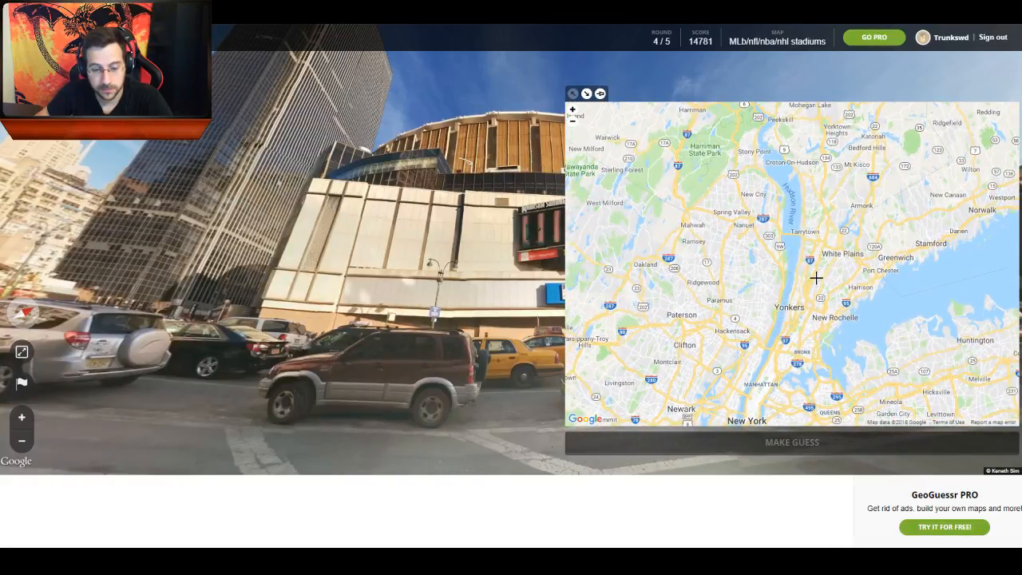
mouse_move(859, 249)
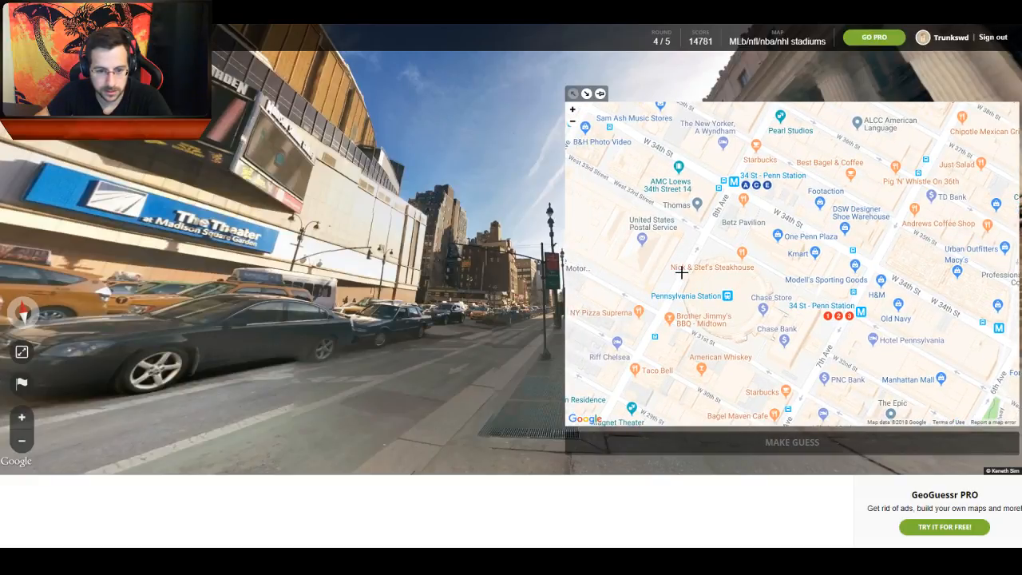
Guess at Penn Station, 46.6 m off for 5000 points, and start the final round.
left_click(791, 441)
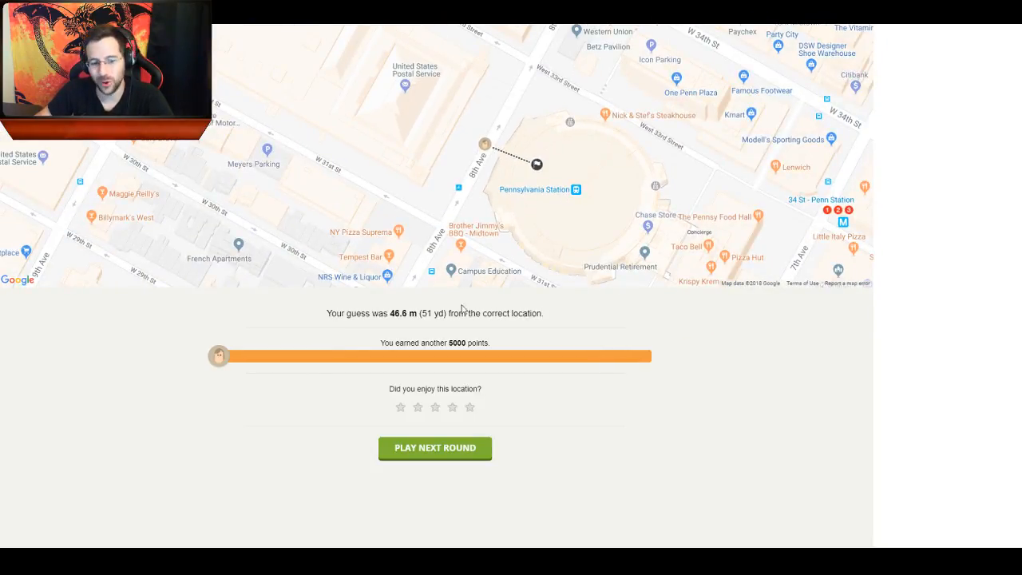
left_click(435, 447)
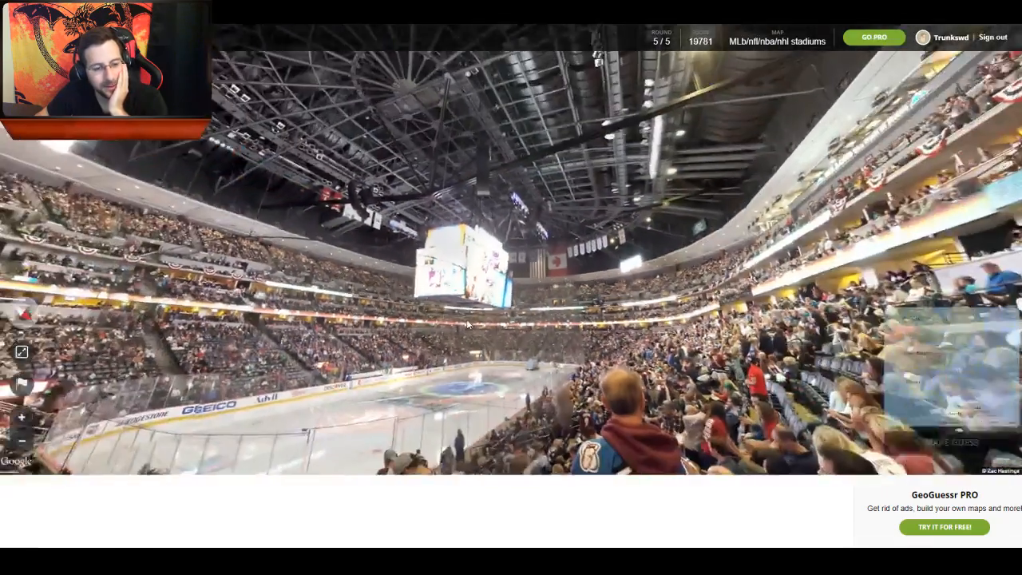
left_click_drag(466, 323, 466, 388)
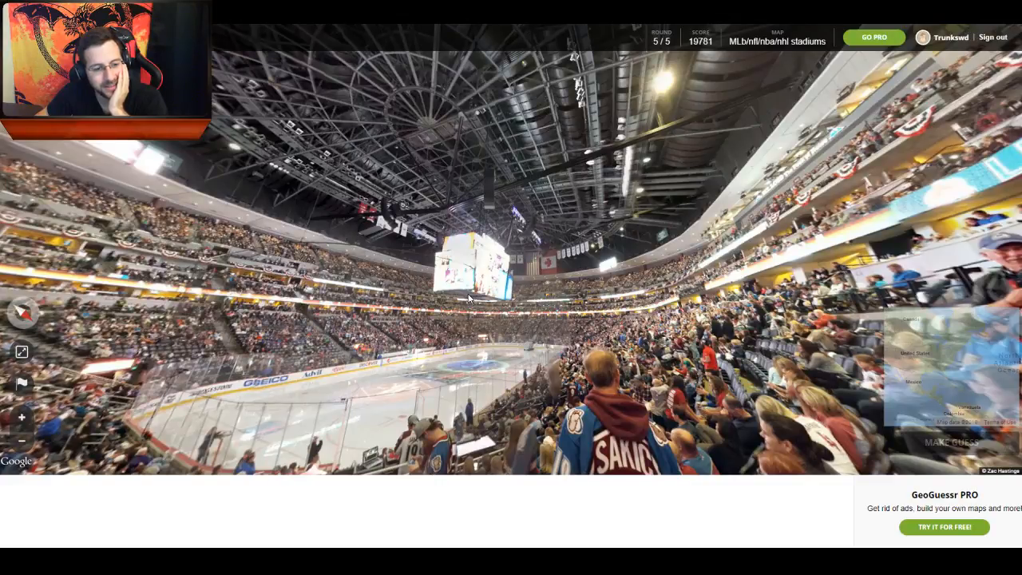
mouse_move(469, 297)
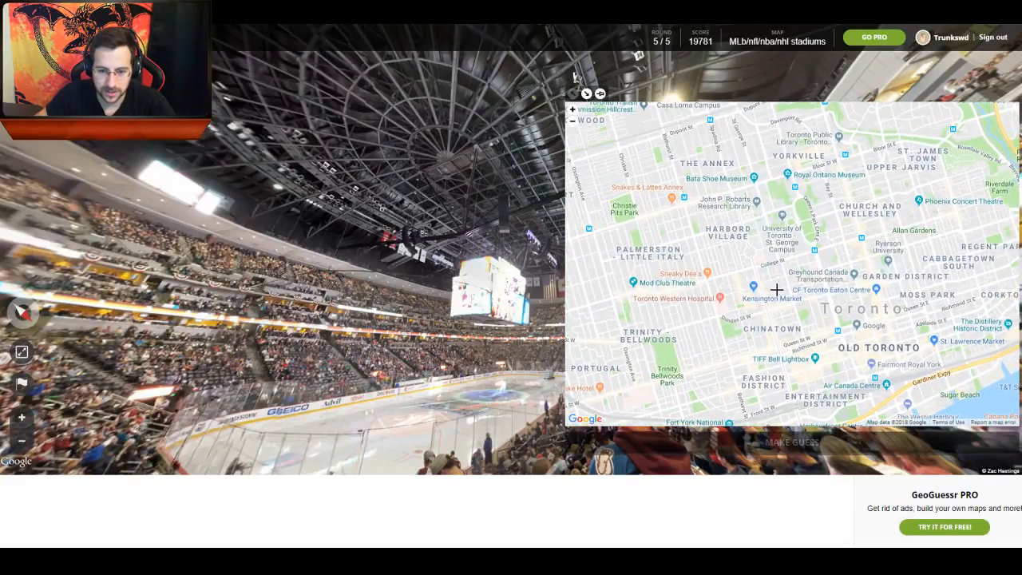
Zoom out from downtown Toronto to the Great Lakes and drop the final guess near Toronto.
left_click(572, 121)
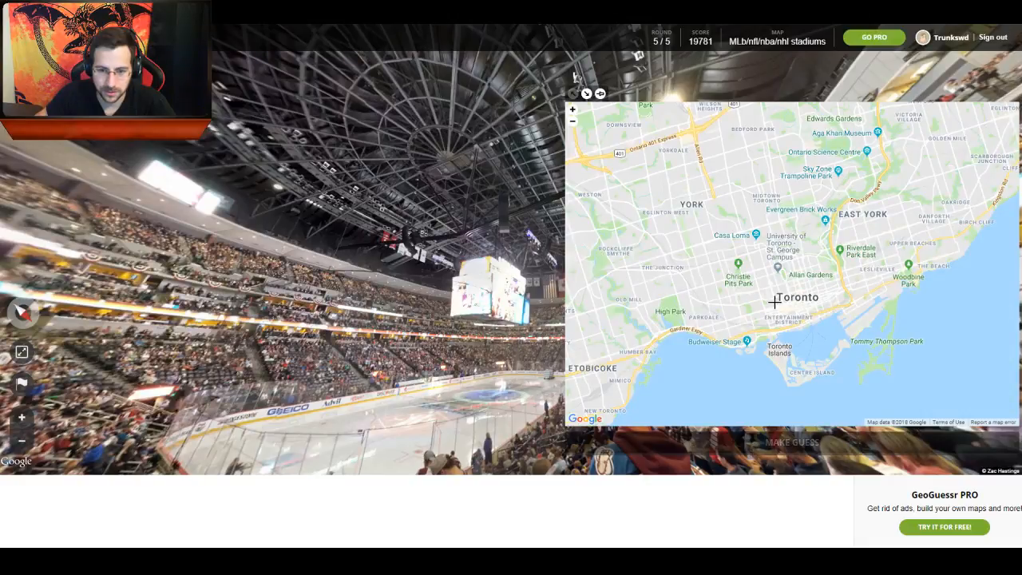
left_click(571, 122)
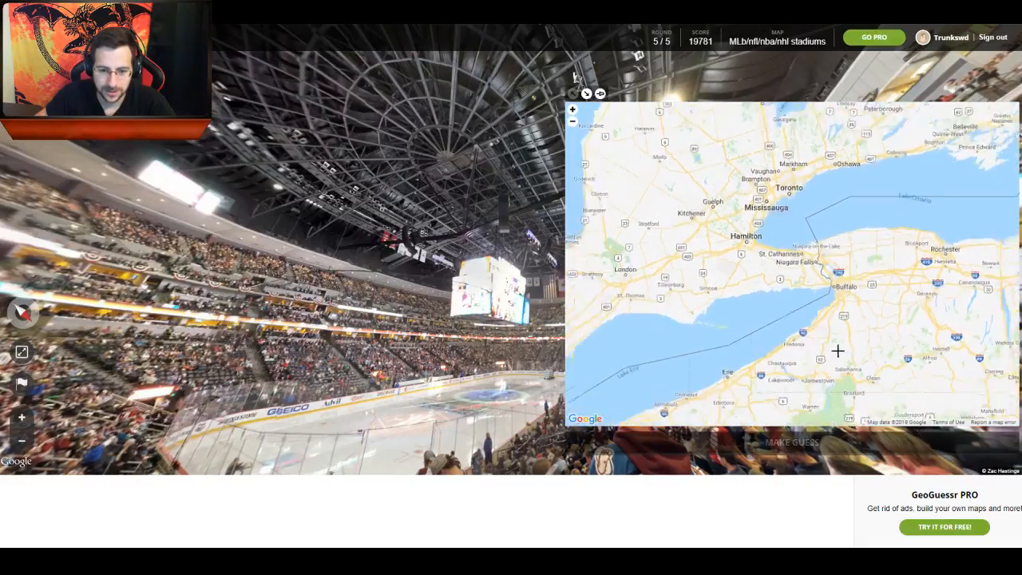
left_click(571, 121)
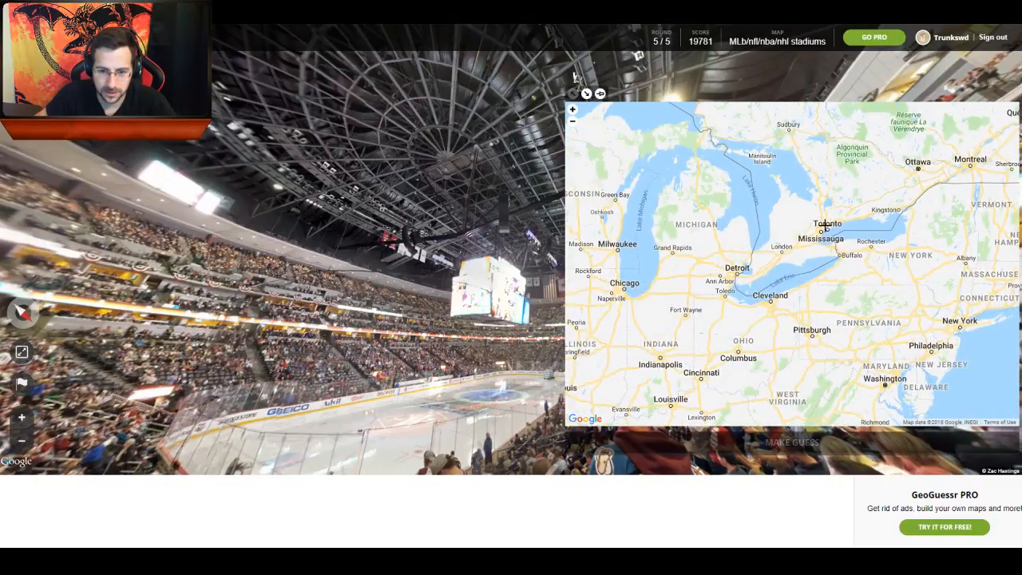
left_click(791, 440)
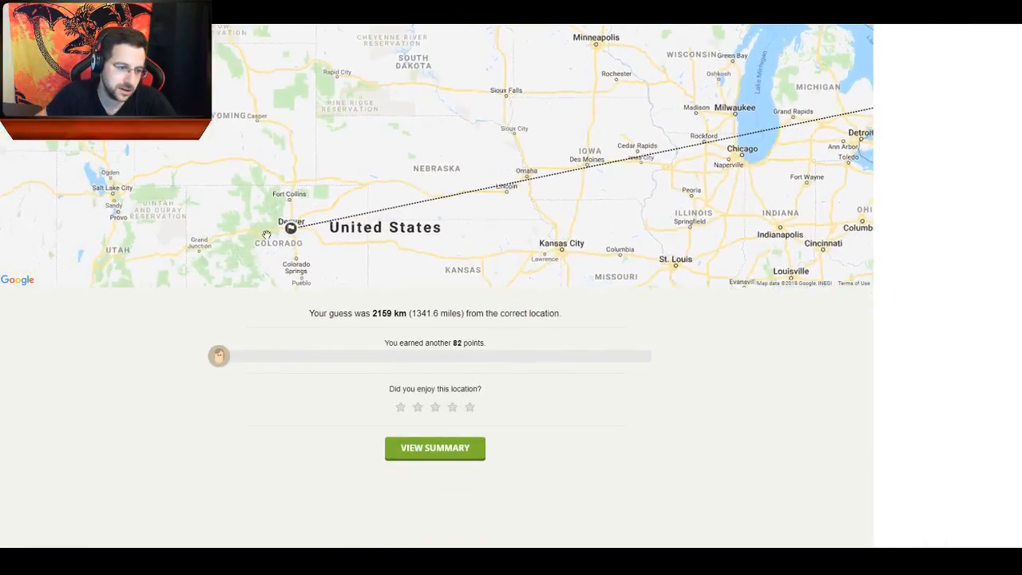
View the finished game's 19863-point summary and its results map.
left_click(434, 447)
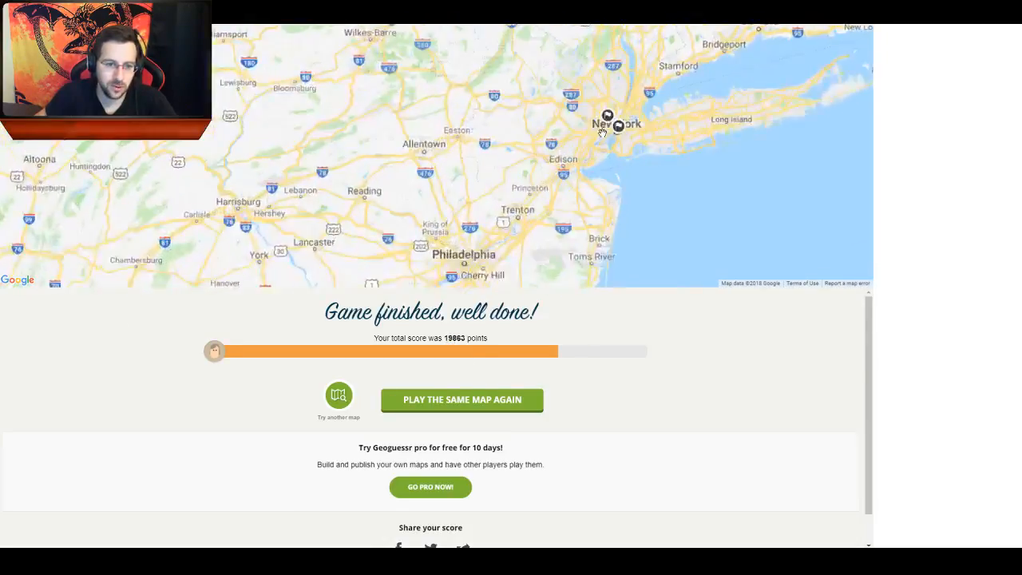
scroll("down", 3)
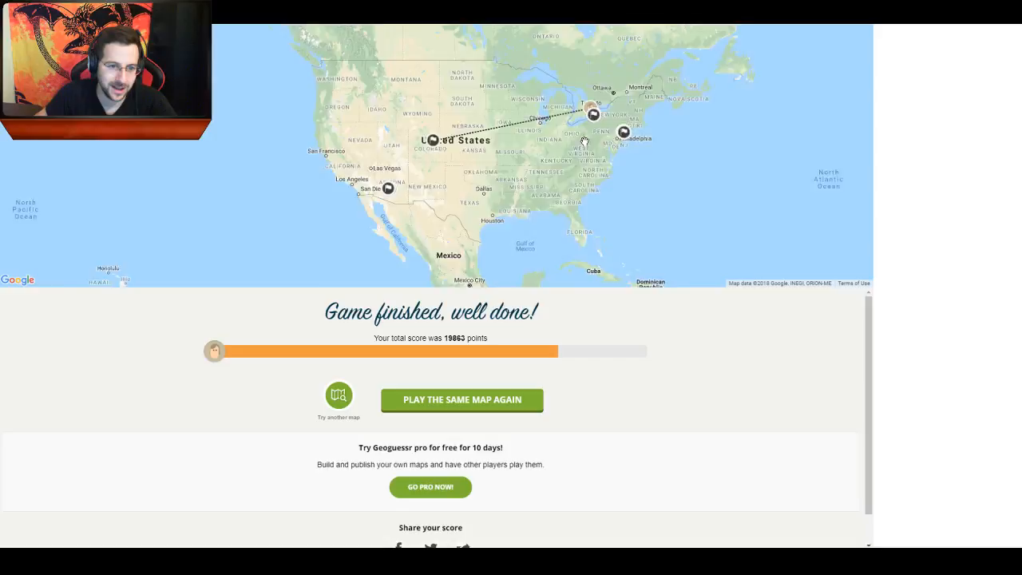
scroll("up", 3)
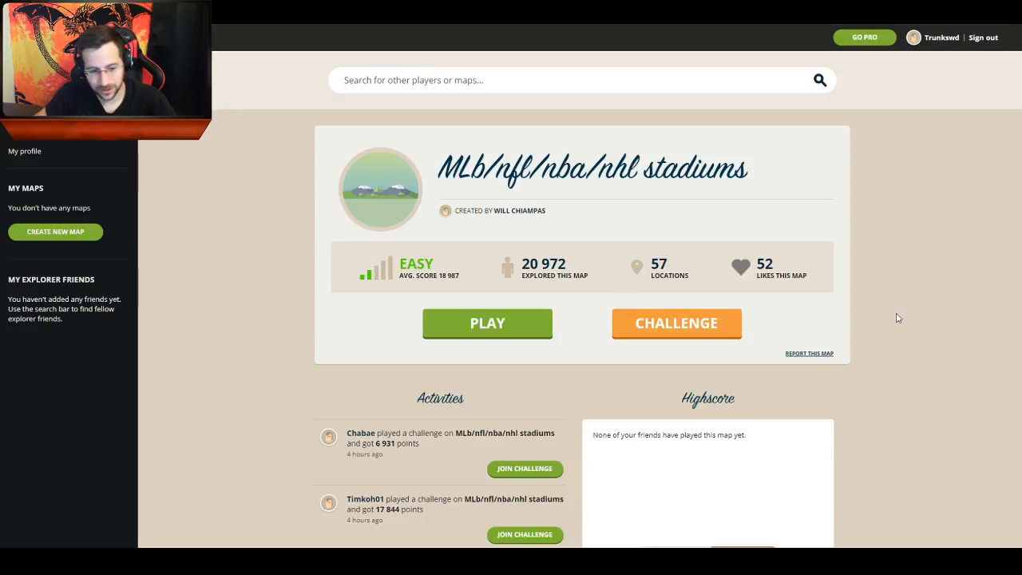
Start a new game and pin round 1 inside Cincinnati's Great American Ball Park.
left_click(487, 322)
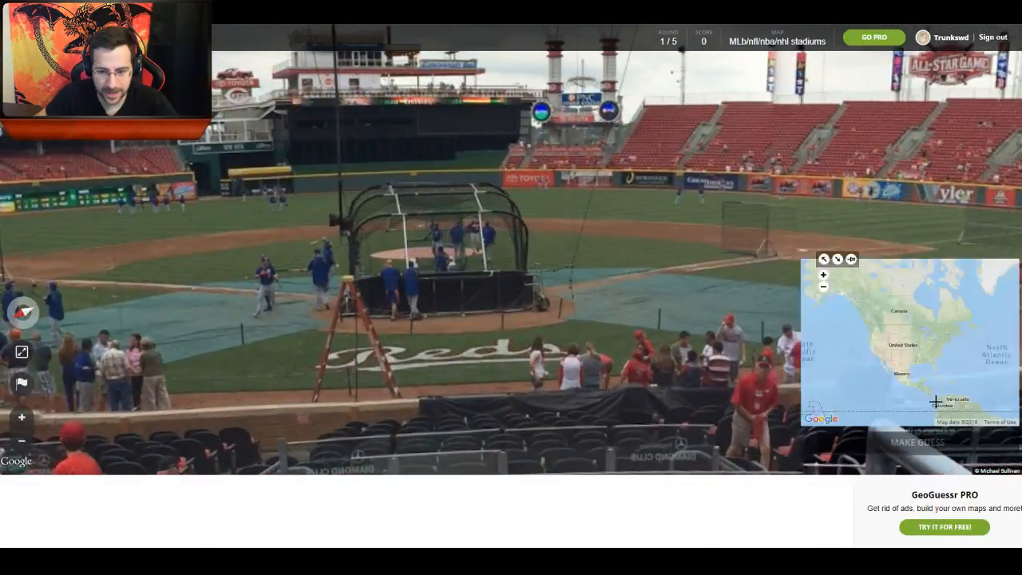
left_click(822, 275)
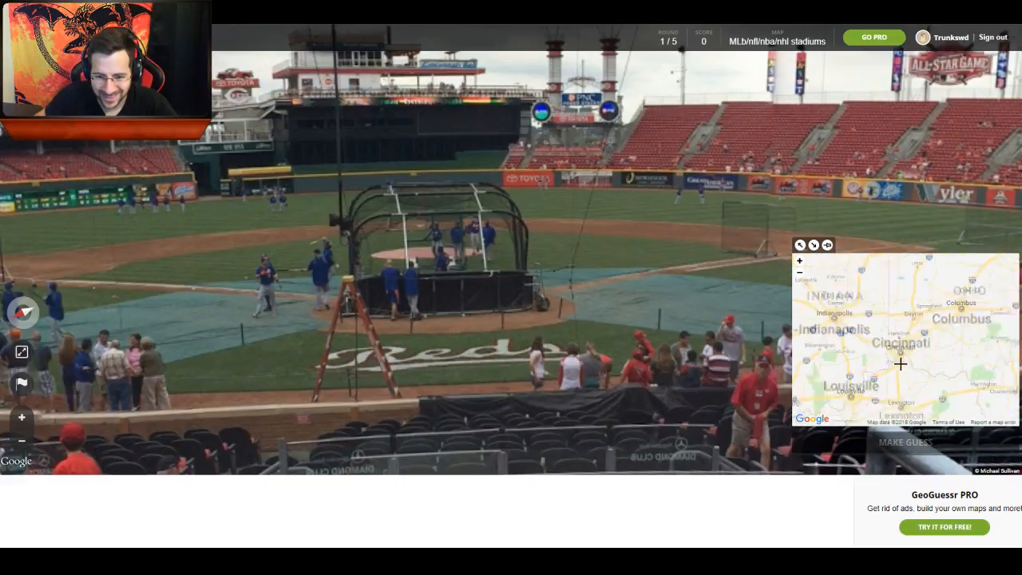
left_click(799, 262)
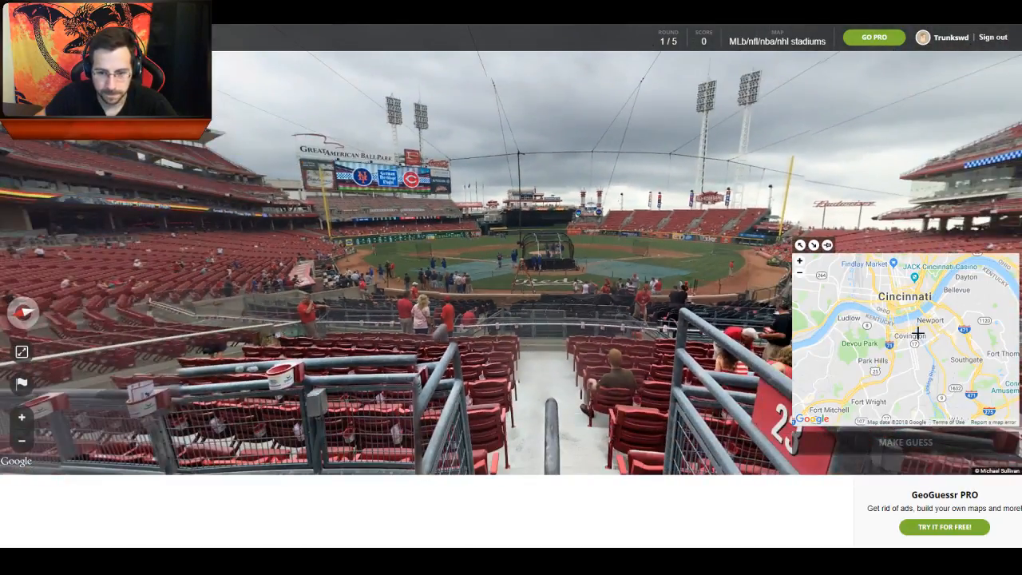
left_click(799, 262)
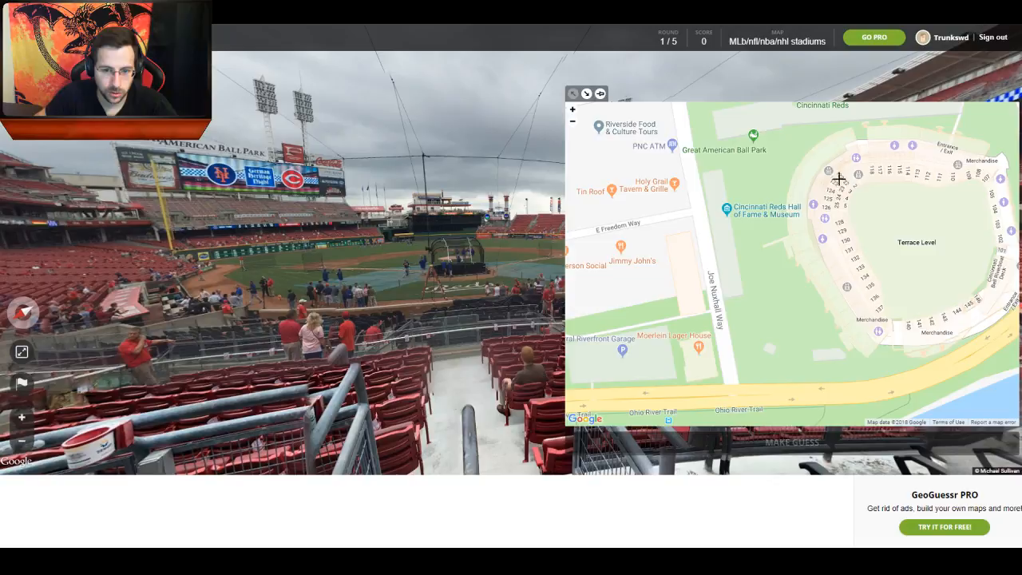
left_click(843, 186)
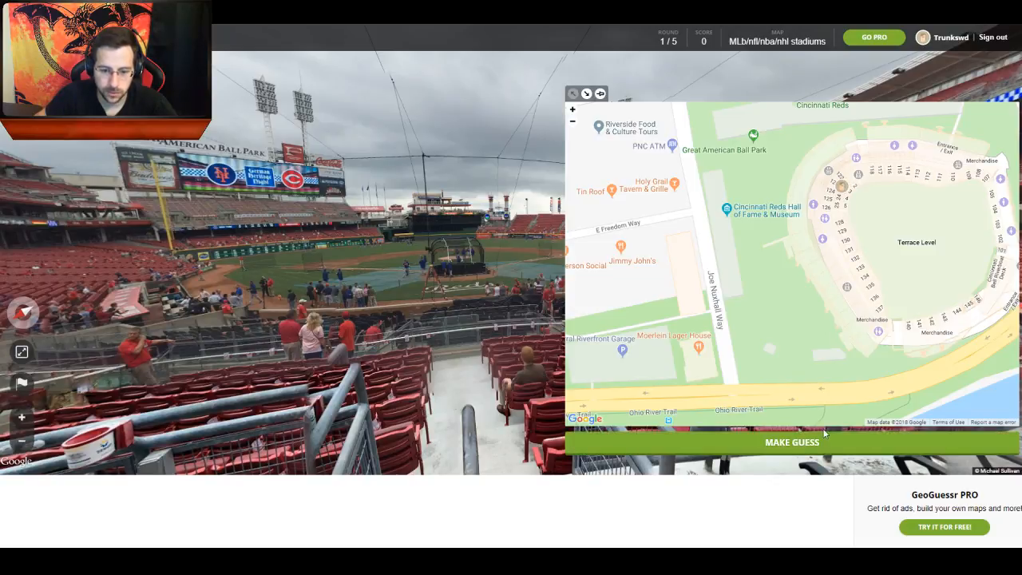
Submit the Cincinnati guess for 5000 points and continue to round 2's Blues arena.
left_click(792, 440)
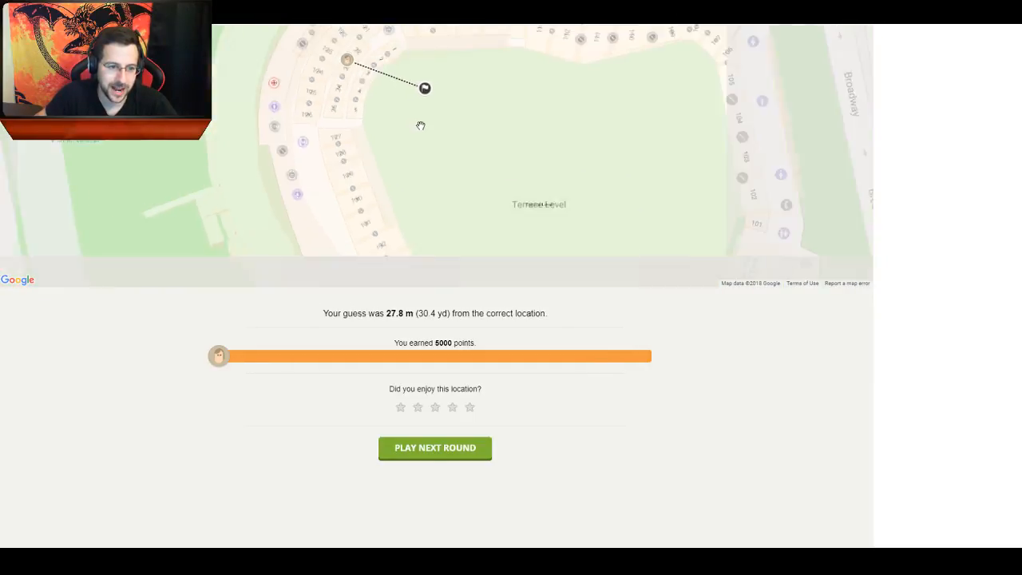
left_click(434, 447)
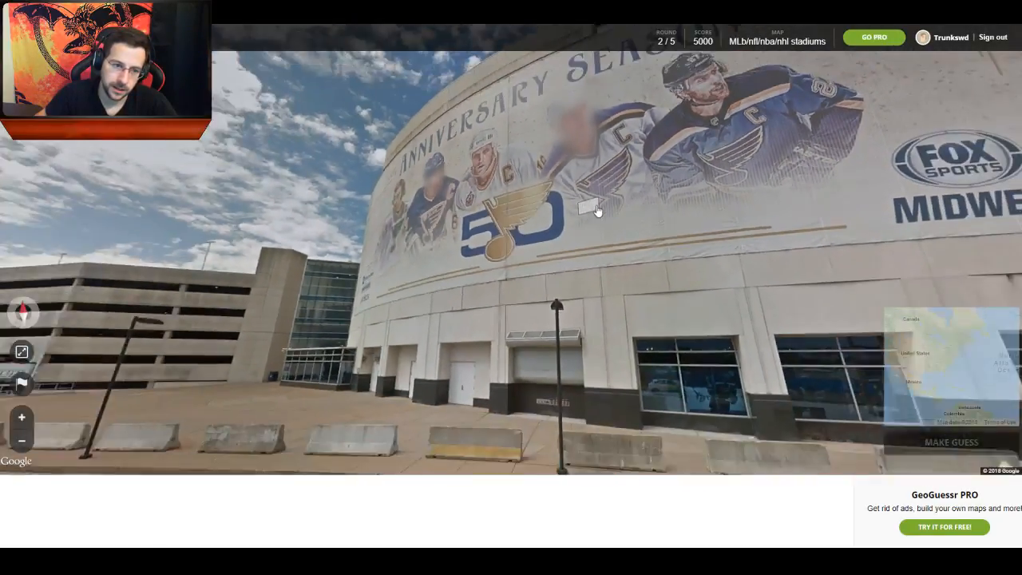
Move along the street around the Blues arena toward its 50th anniversary mural.
left_click(593, 209)
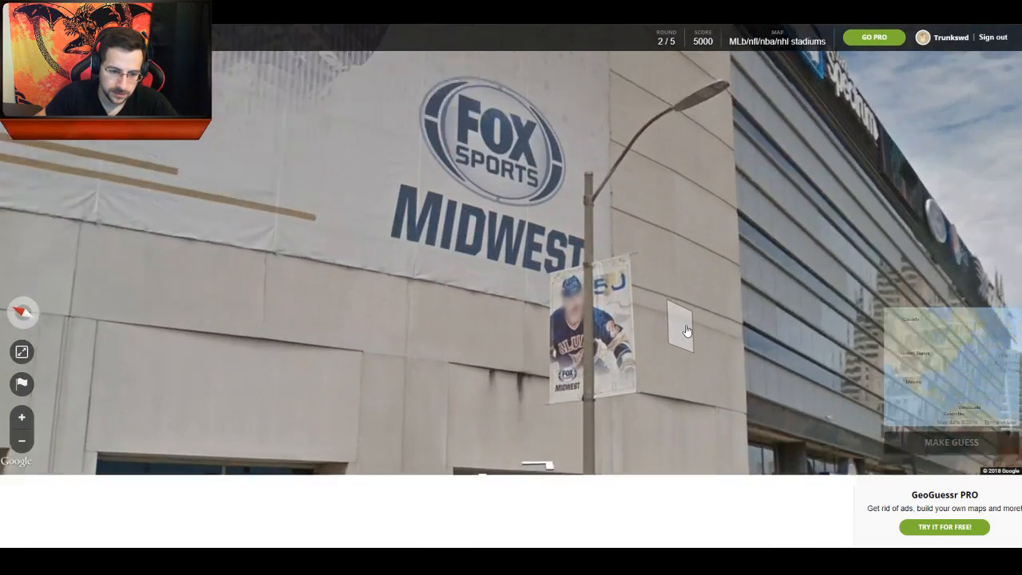
left_click(680, 329)
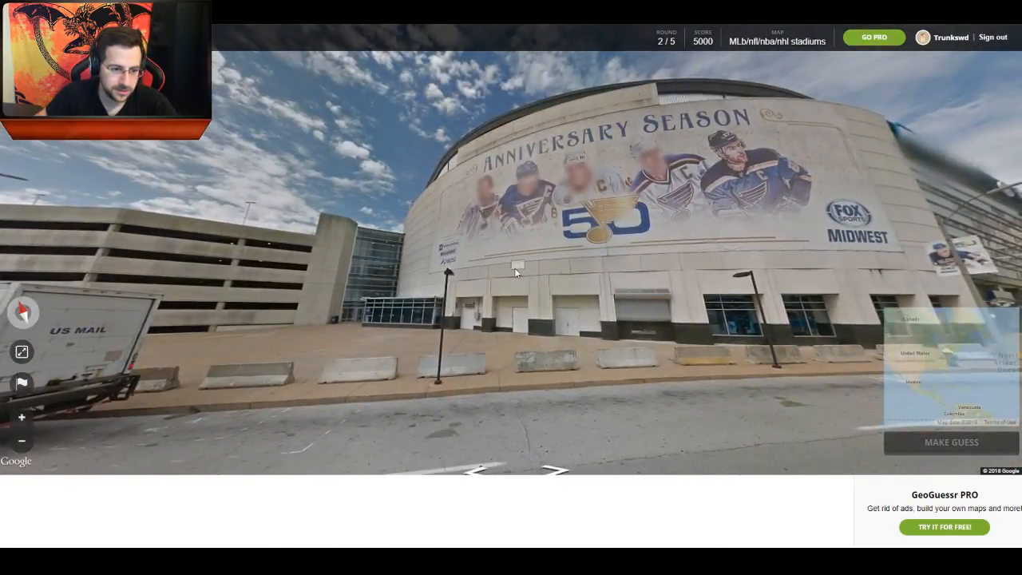
left_click(517, 265)
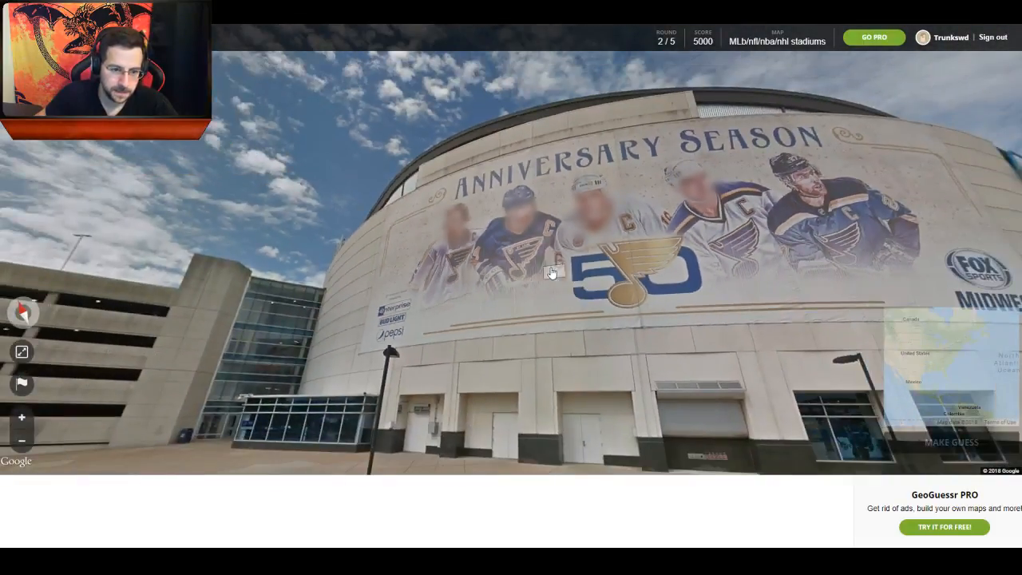
left_click(550, 271)
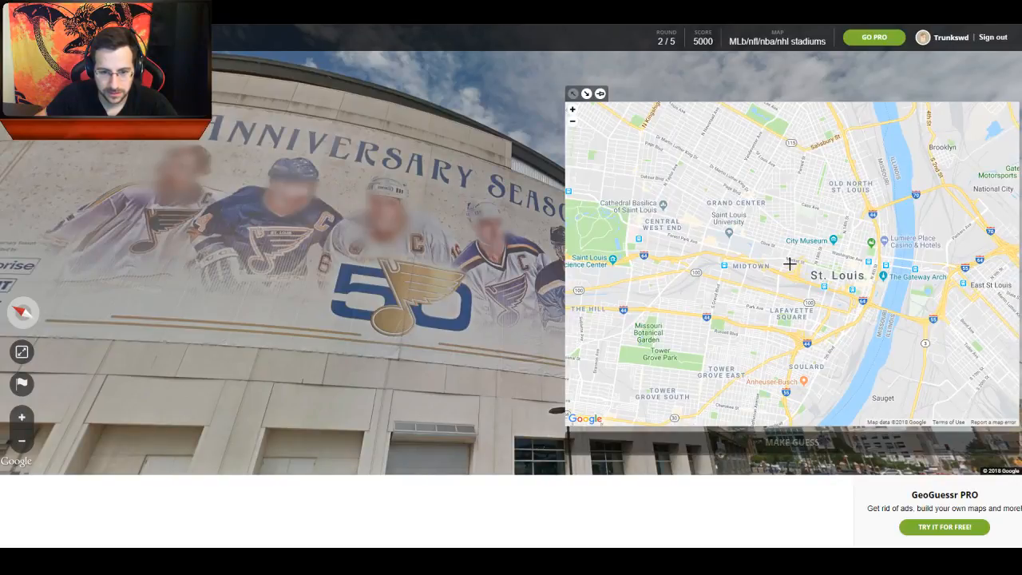
Place the round 2 guess pin in downtown St. Louis and move down the street beside the arena.
left_click(571, 108)
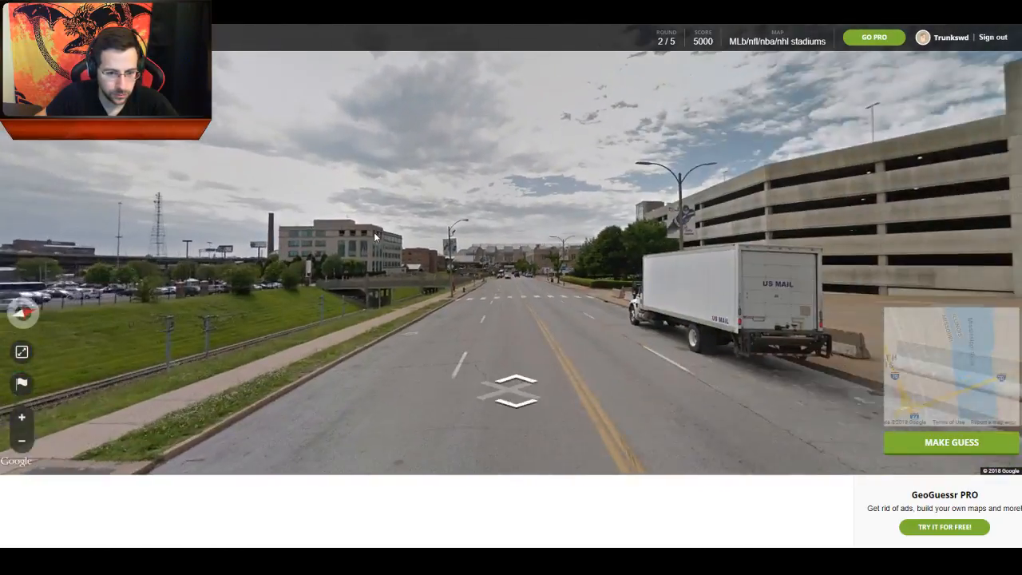
left_click(517, 391)
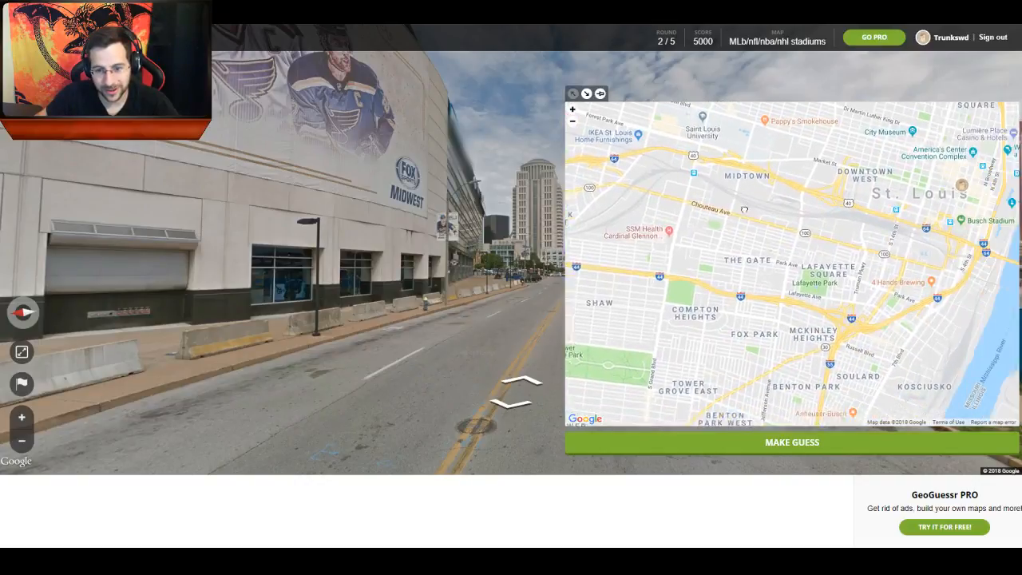
Submit the St. Louis guess, scoring 920.3 m off, and continue to the next round.
left_click(792, 441)
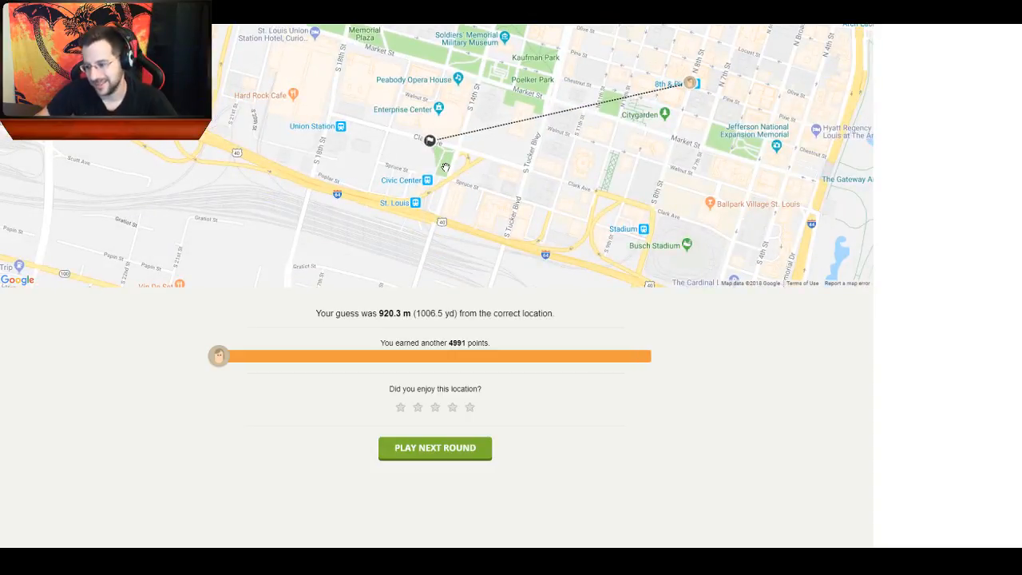
left_click(435, 448)
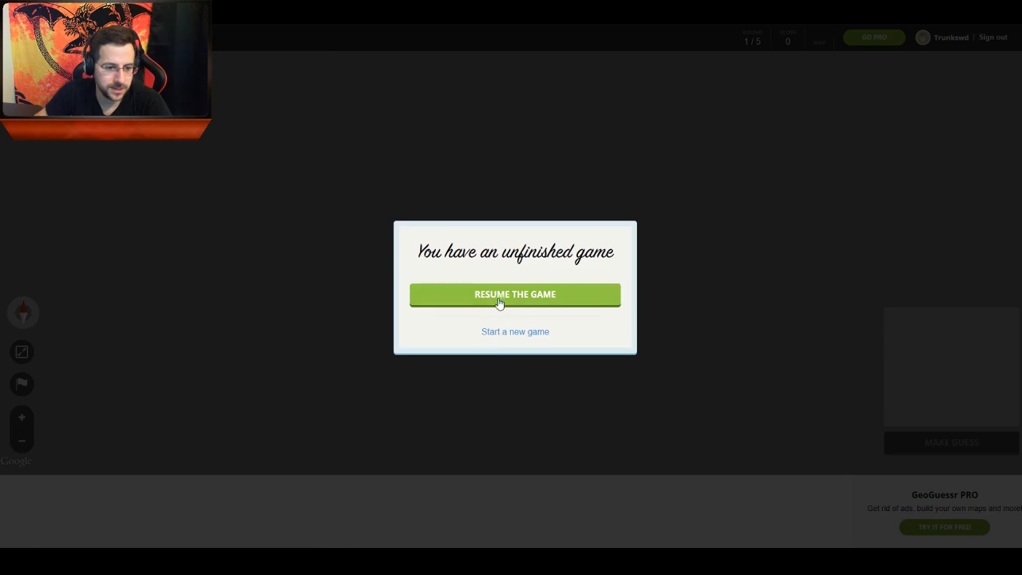
Resume the game and guess at Pennsylvania Station in Midtown Manhattan, landing 4.9 m away for 5000 points.
left_click(514, 293)
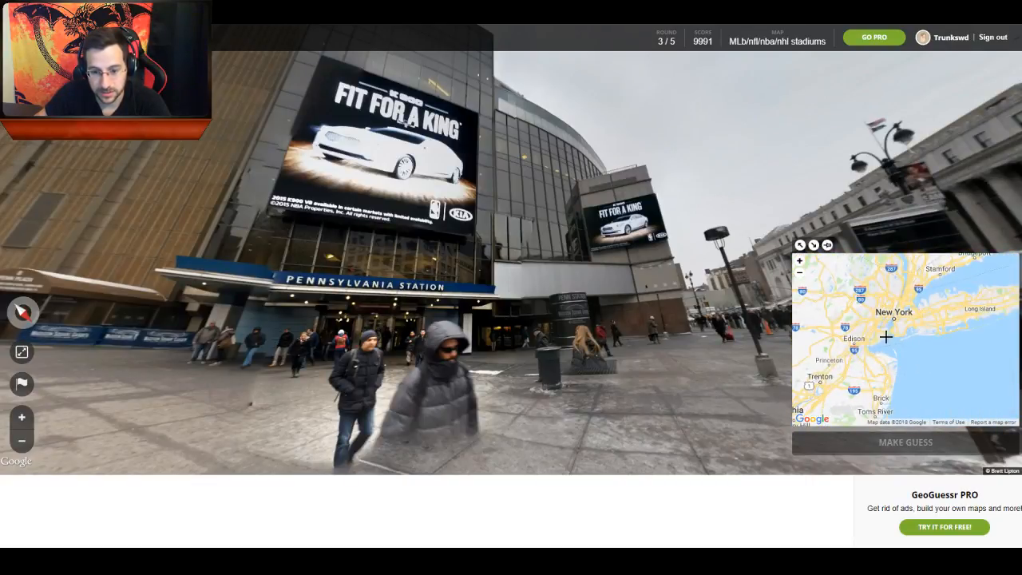
left_click(798, 260)
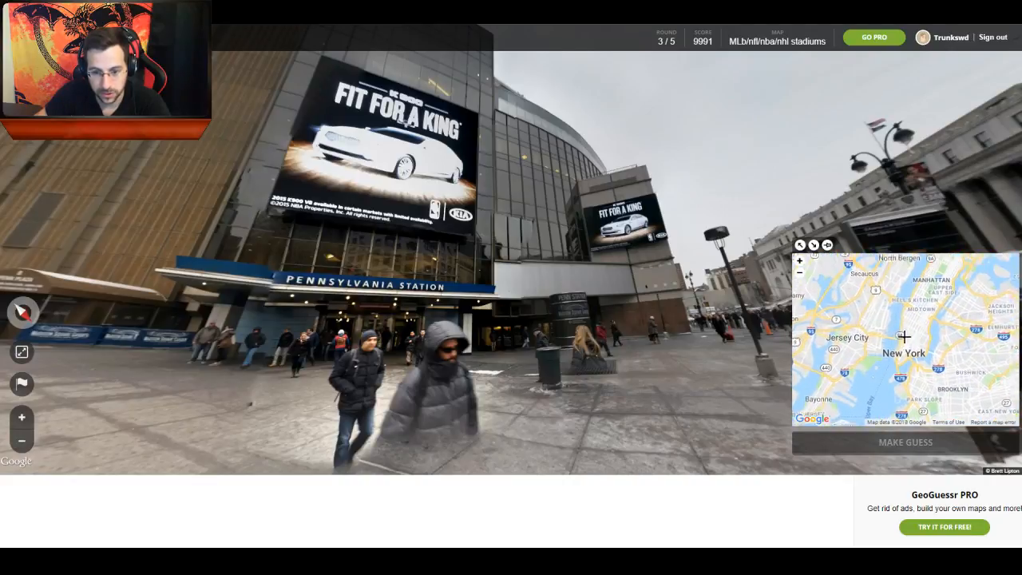
left_click(798, 261)
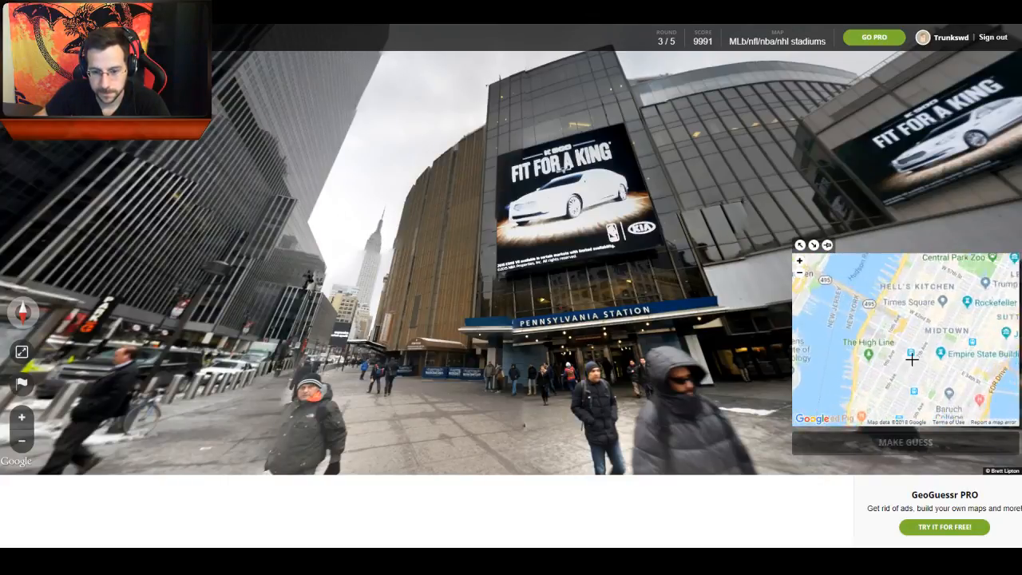
left_click(798, 260)
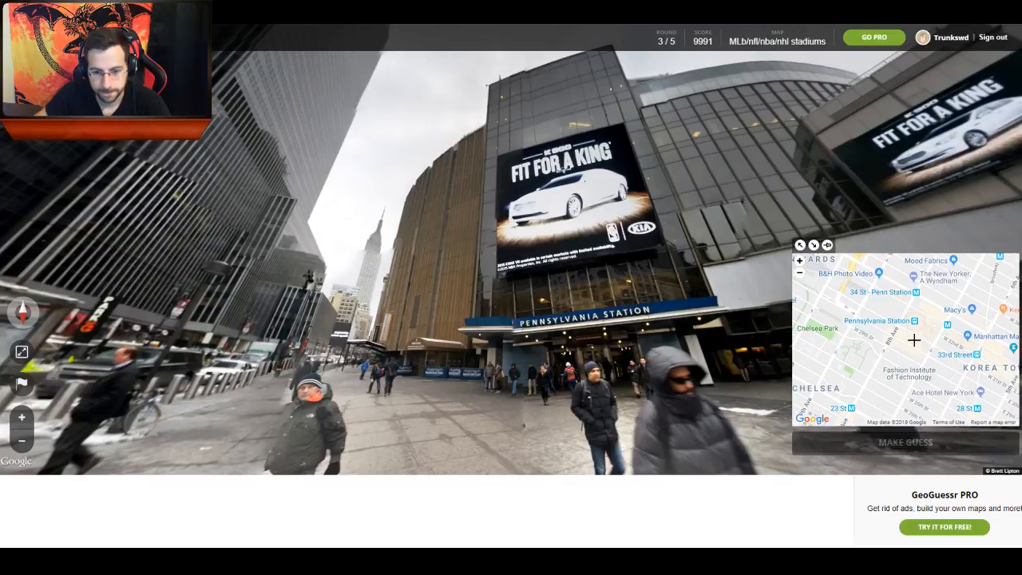
left_click(798, 274)
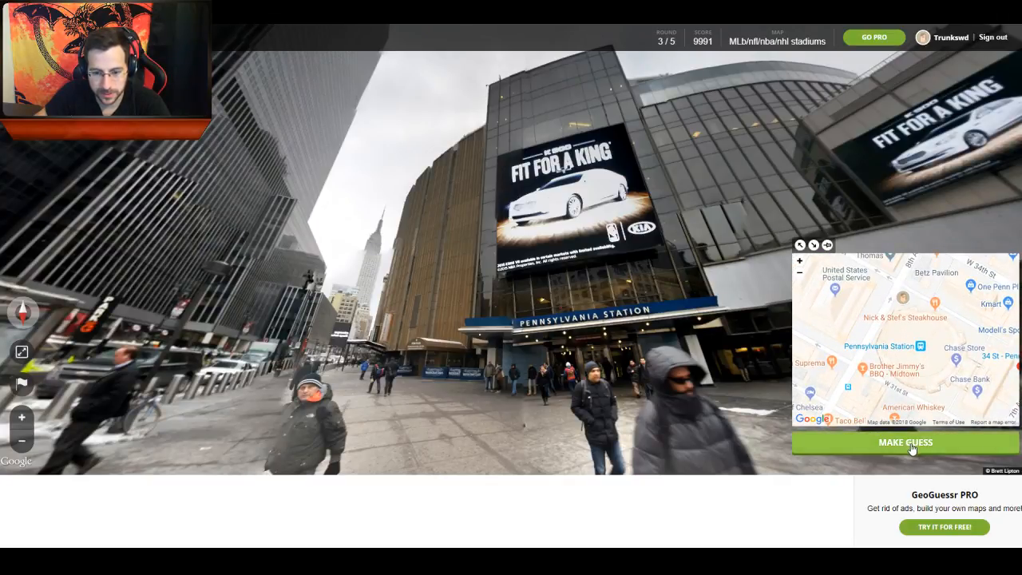
left_click(904, 440)
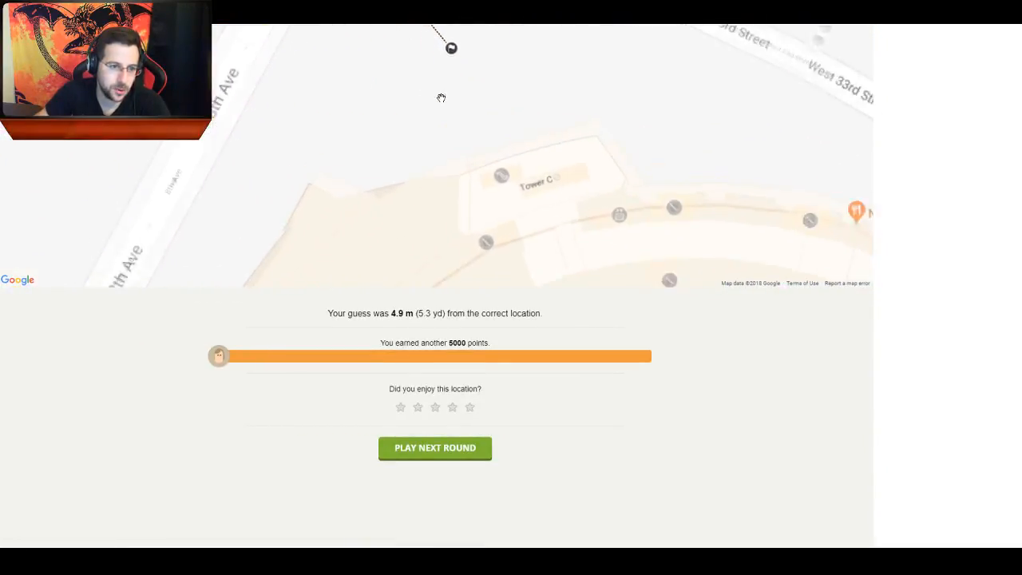
Leave the round 3 results and continue to the next round.
left_click(434, 447)
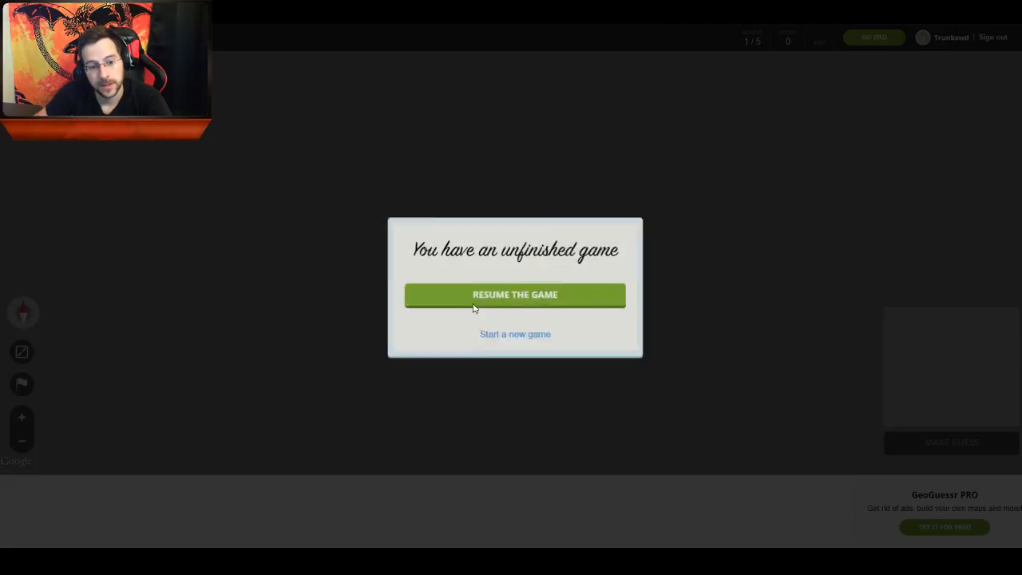
Resume the game, submit a quick Nebraska guess for 842 points, and start the final round.
left_click(514, 294)
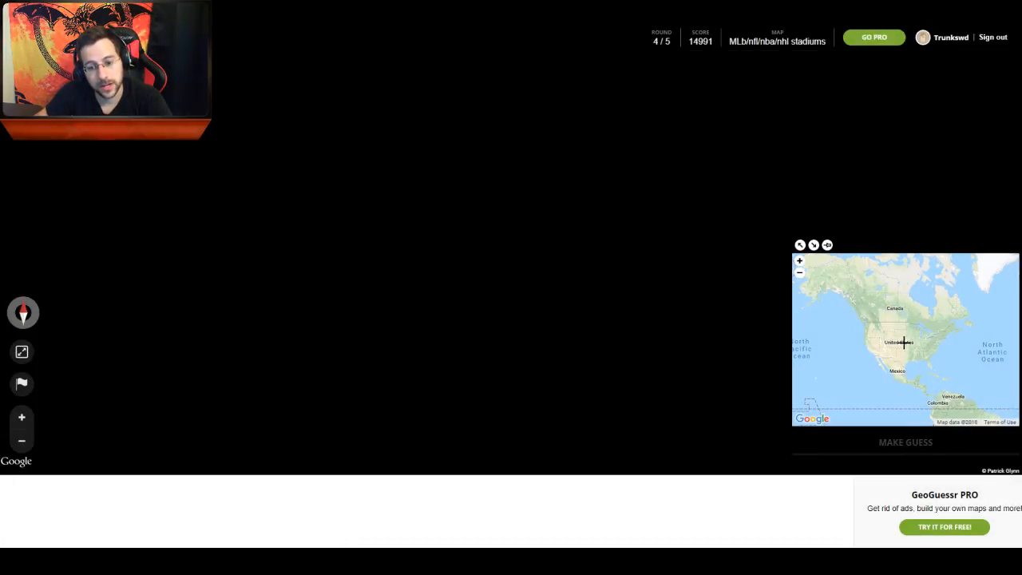
left_click(905, 441)
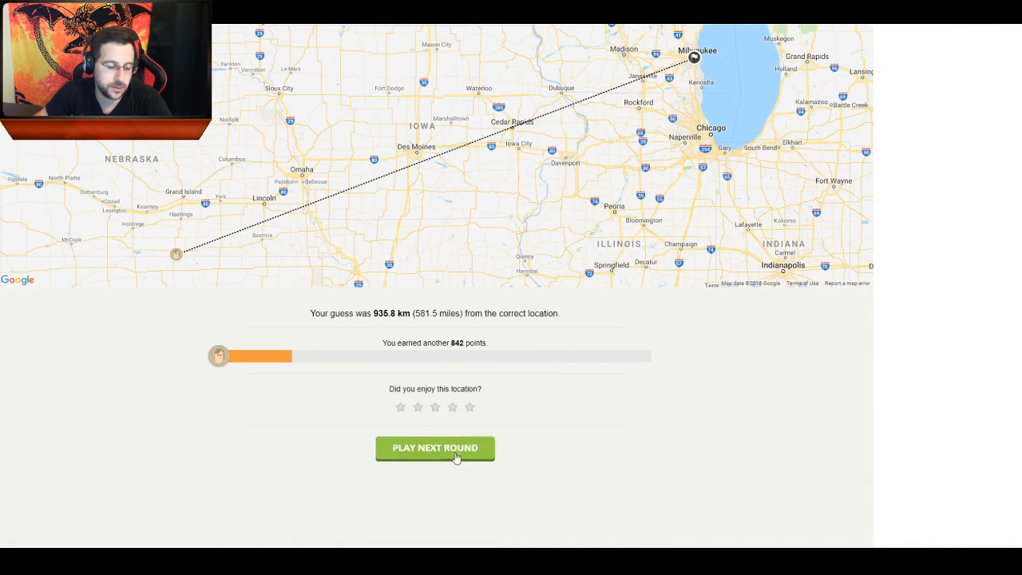
left_click(434, 447)
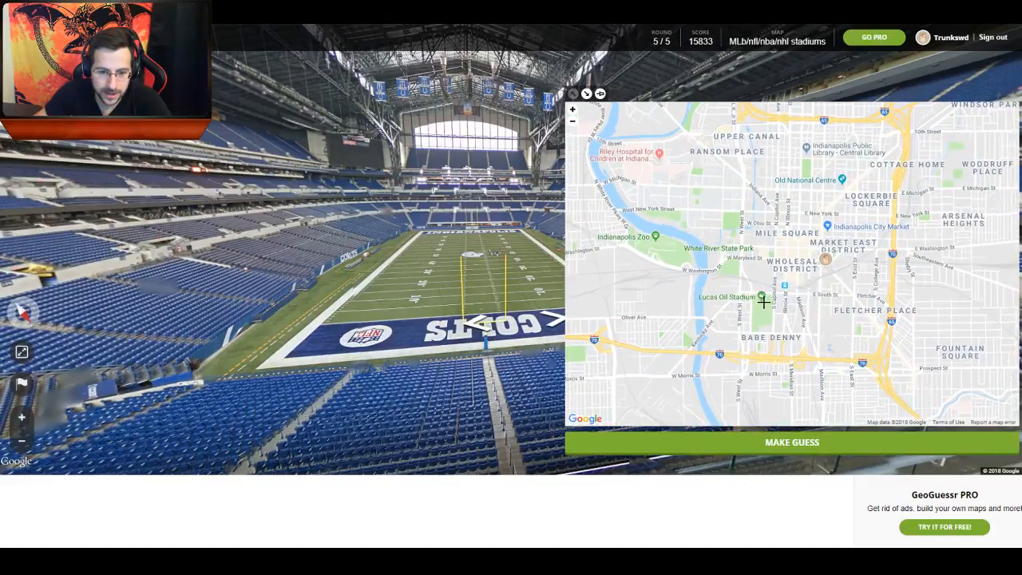
Guess on Lucas Oil Stadium for 4899 points and view the game summary totaling 20822.
left_click(572, 92)
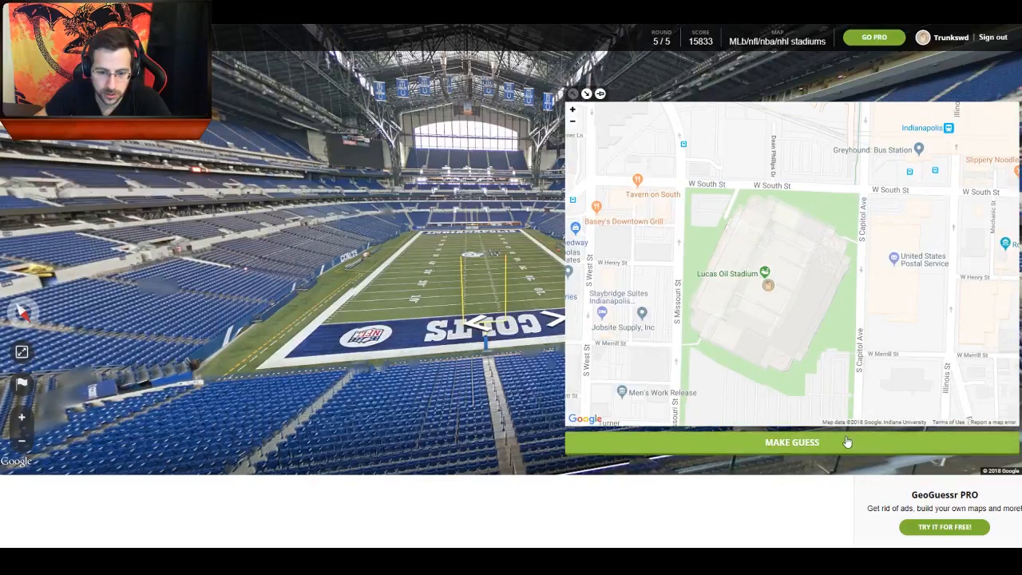
left_click(792, 440)
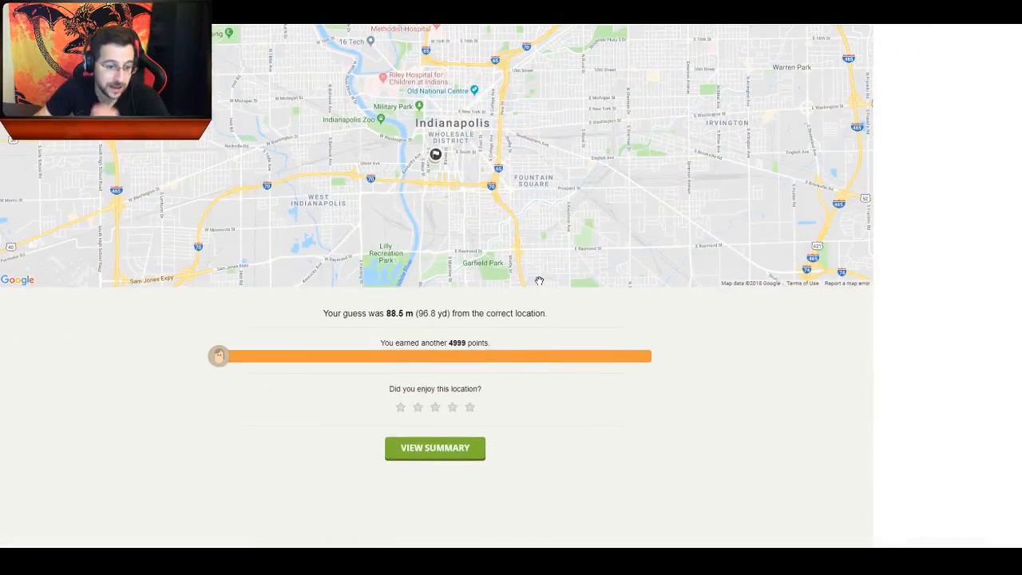
scroll("up", 3)
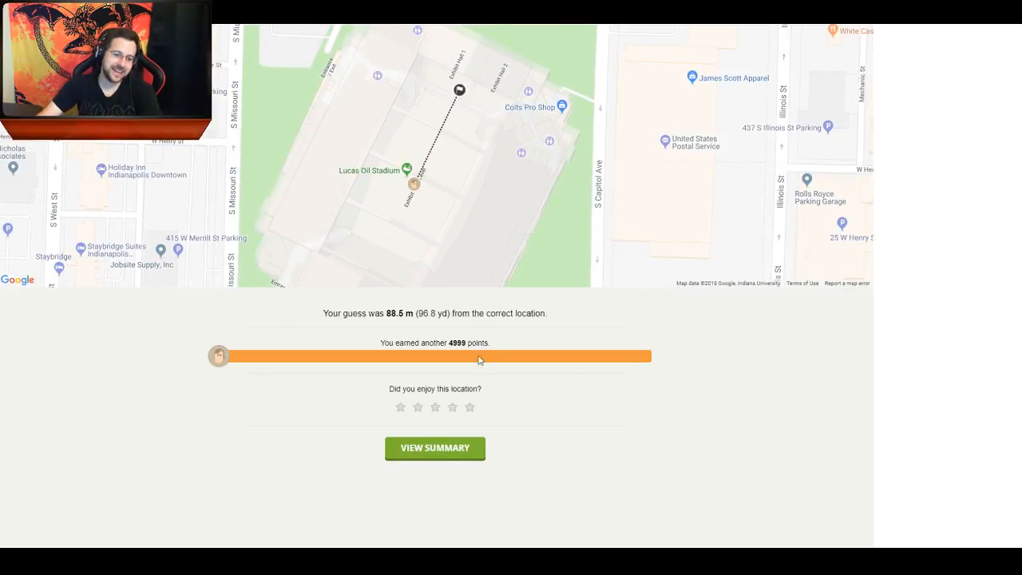
mouse_move(469, 375)
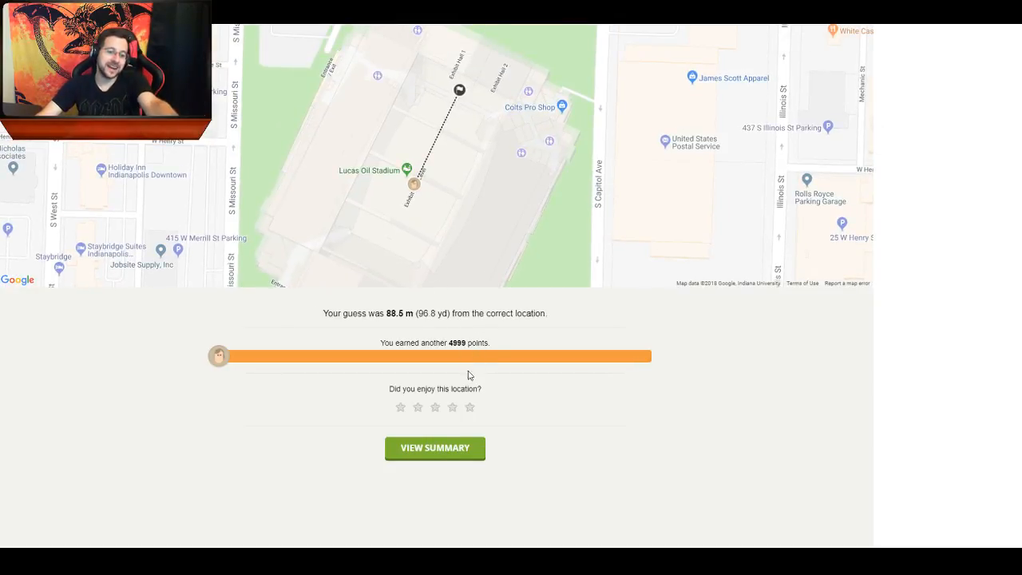
left_click(434, 447)
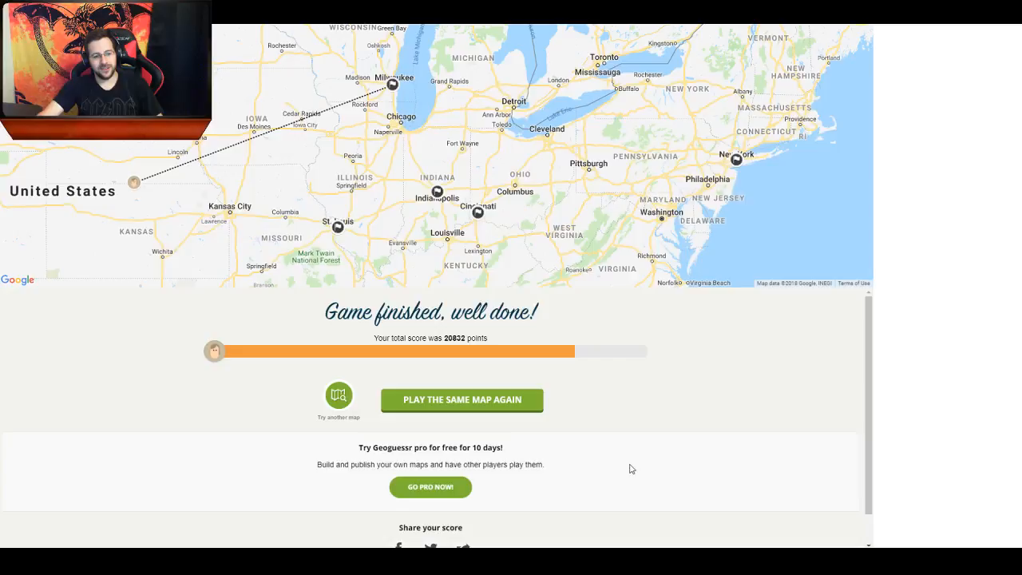
mouse_move(600, 454)
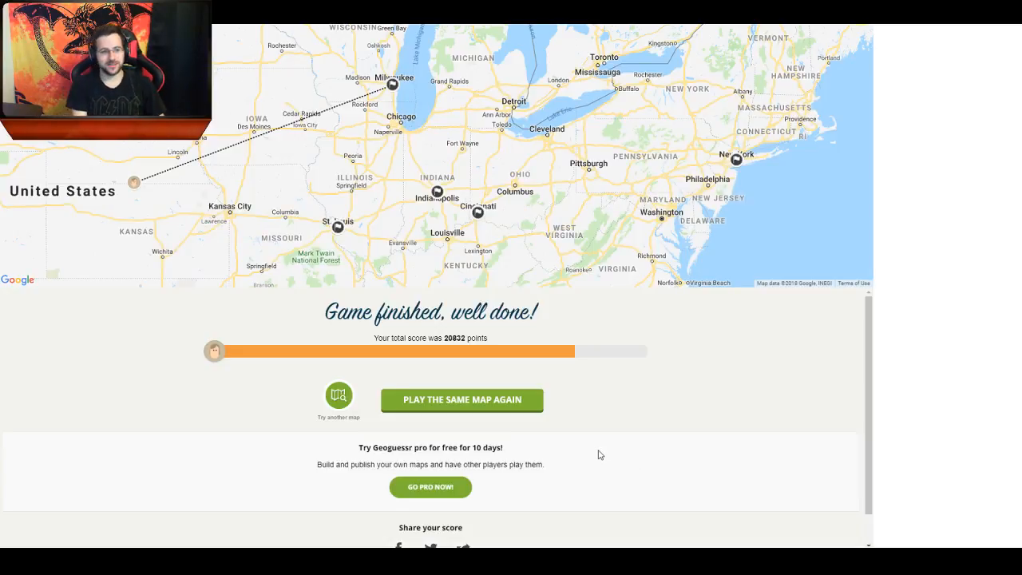